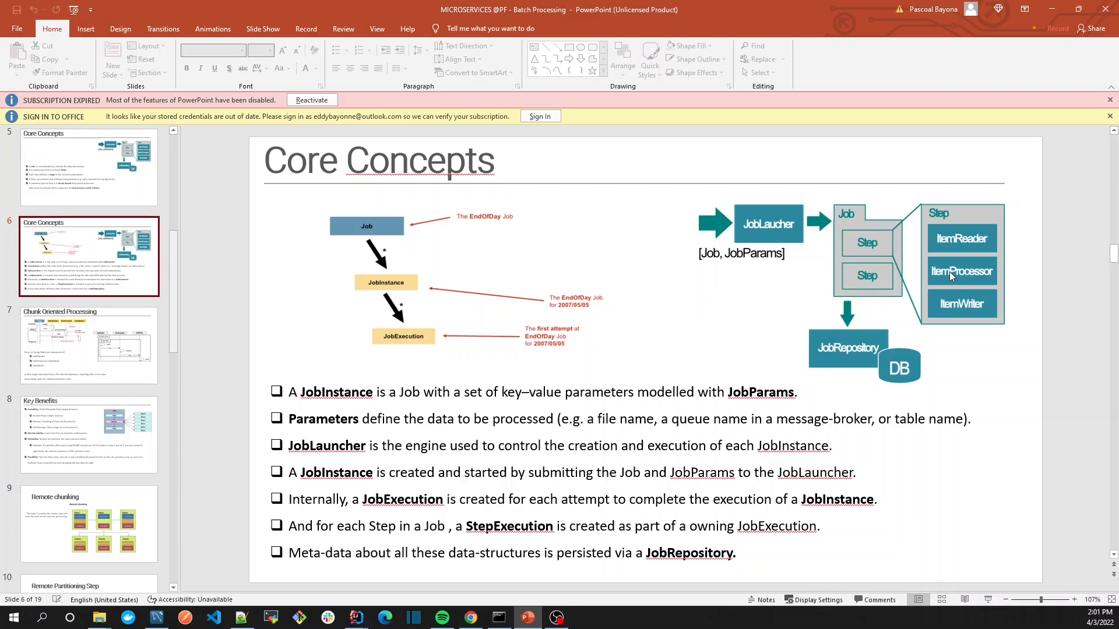
pyautogui.moveTo(931, 273)
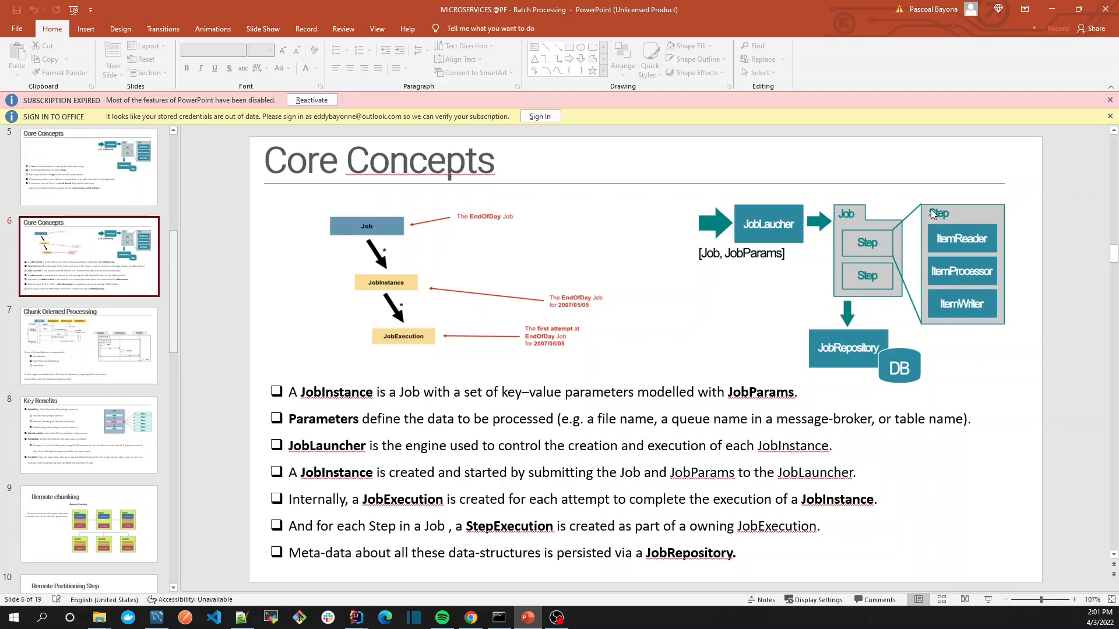
pyautogui.moveTo(889, 254)
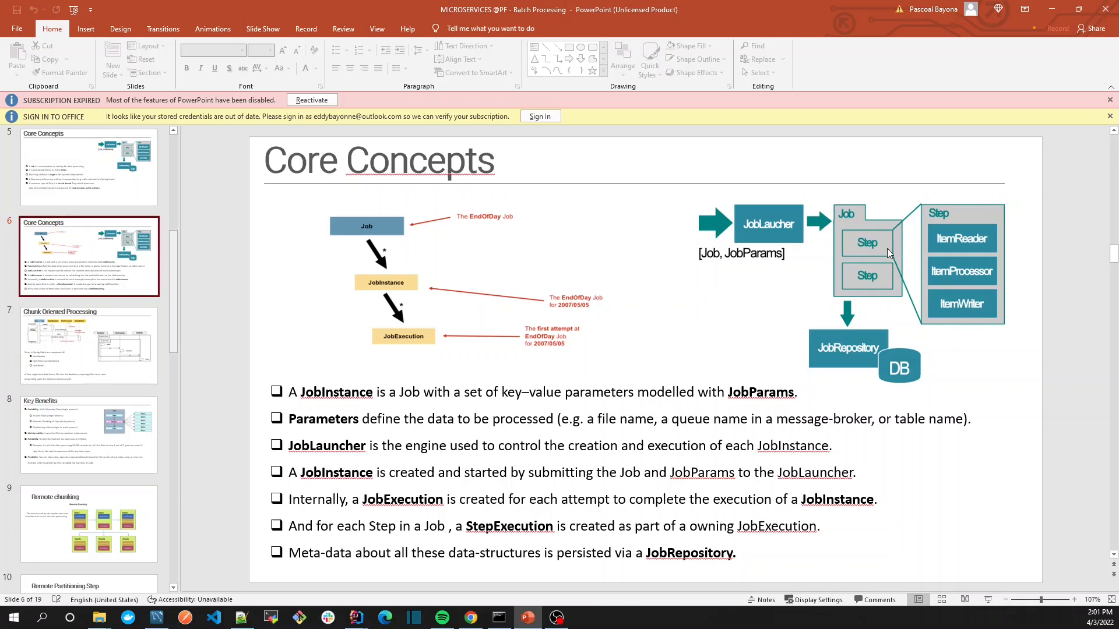
# Declare public Step fromFileIntoDataBase(){ } in SalesInfoJobConfig with Step imported.
pyautogui.click(355, 618)
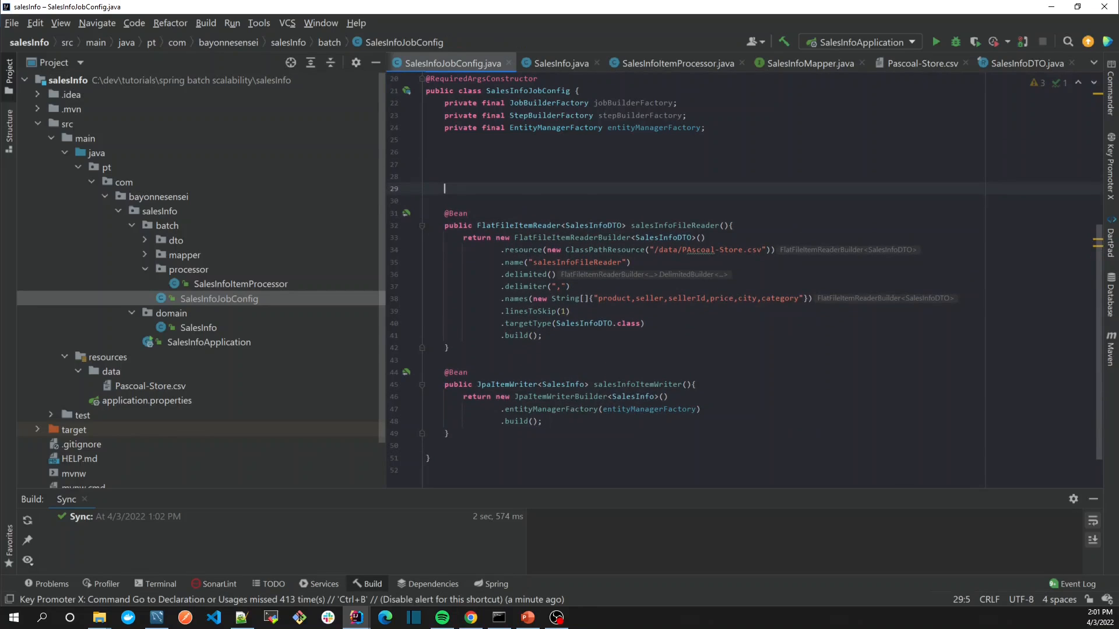
pyautogui.write('public')
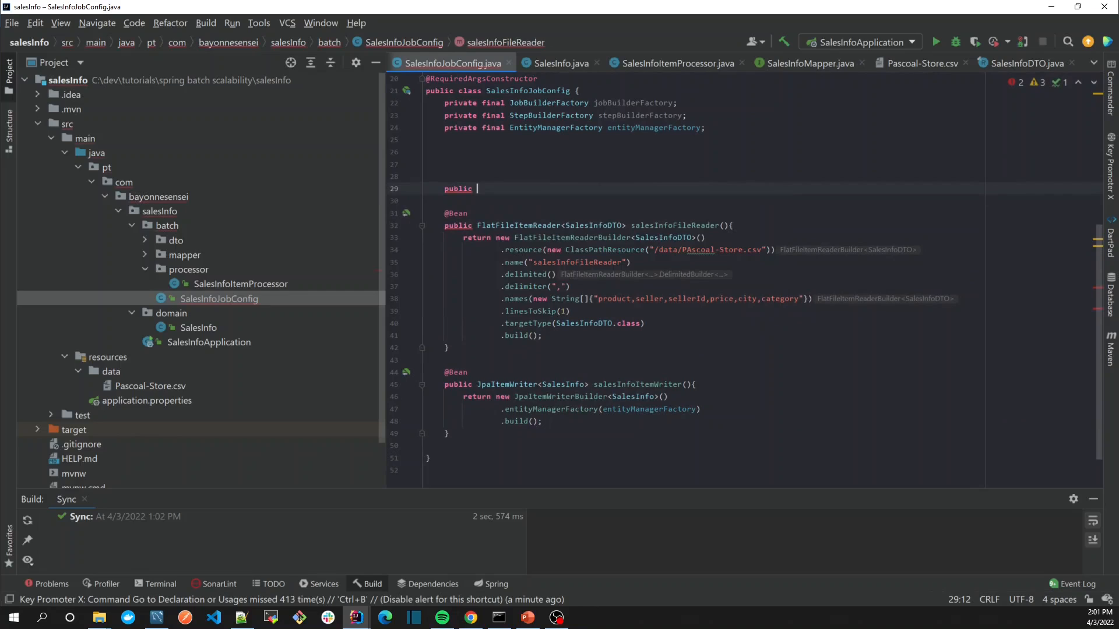
pyautogui.write('StepBuilderFactory')
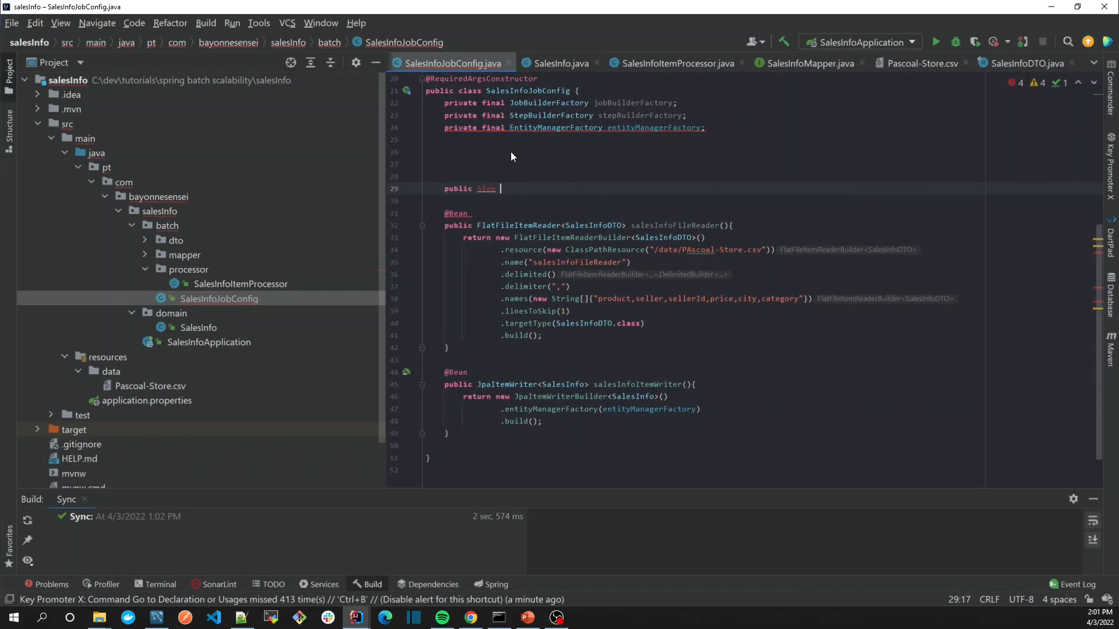
pyautogui.write('from')
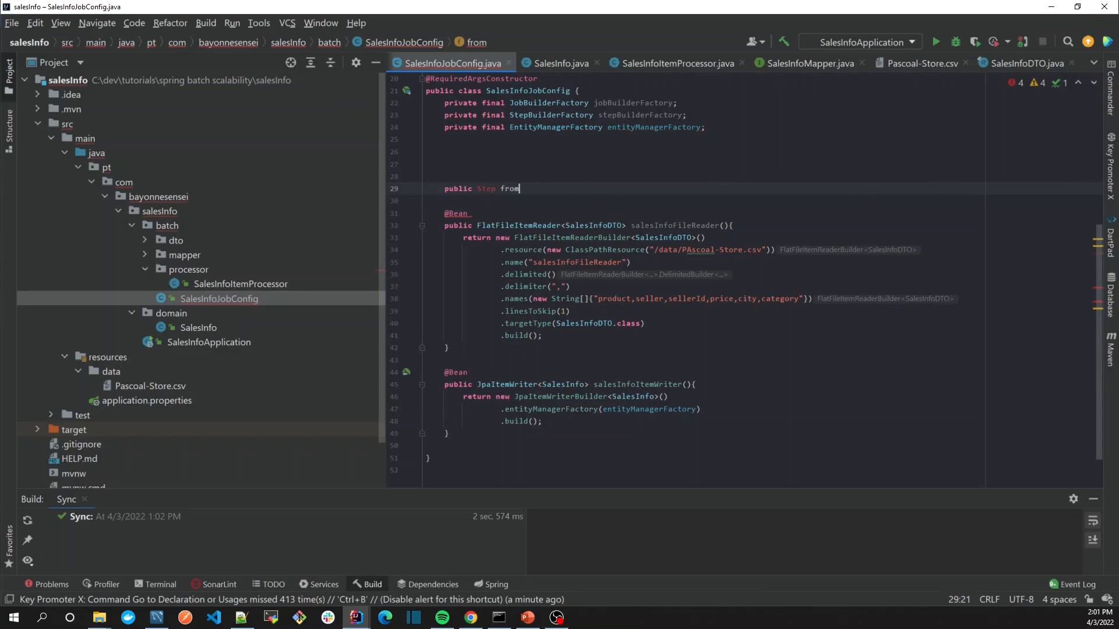
pyautogui.write('FileInto')
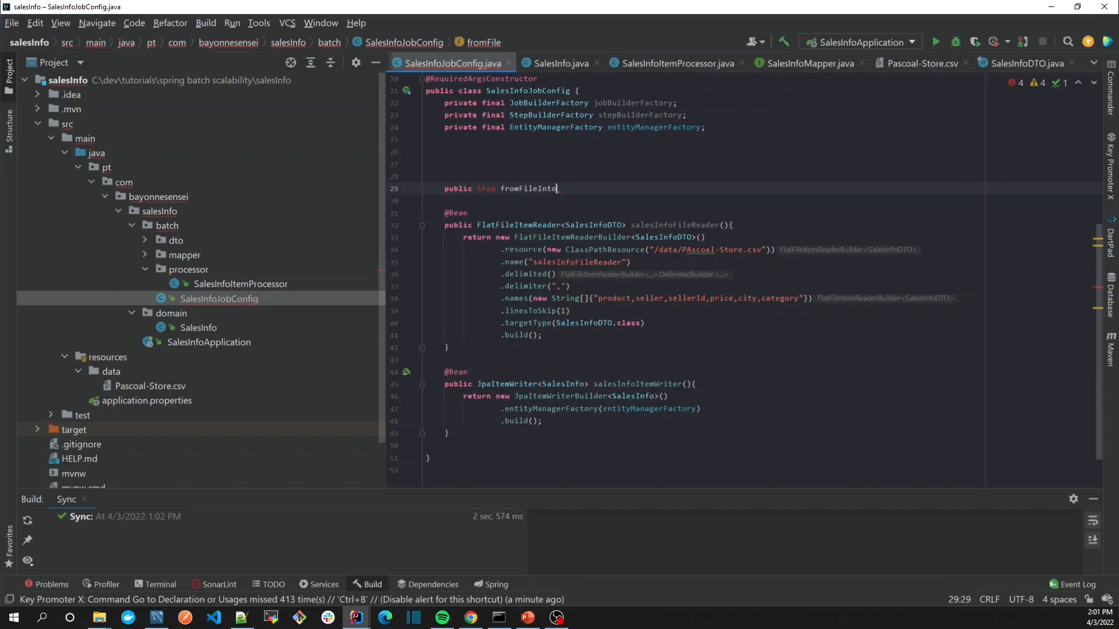
pyautogui.write('Data')
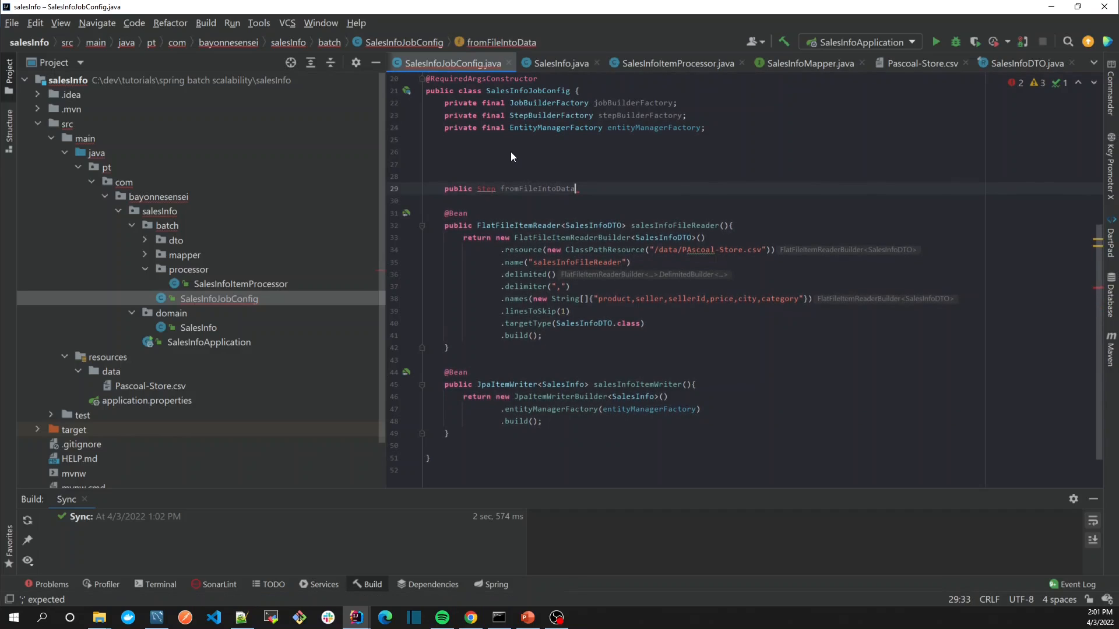
pyautogui.write('Base)')
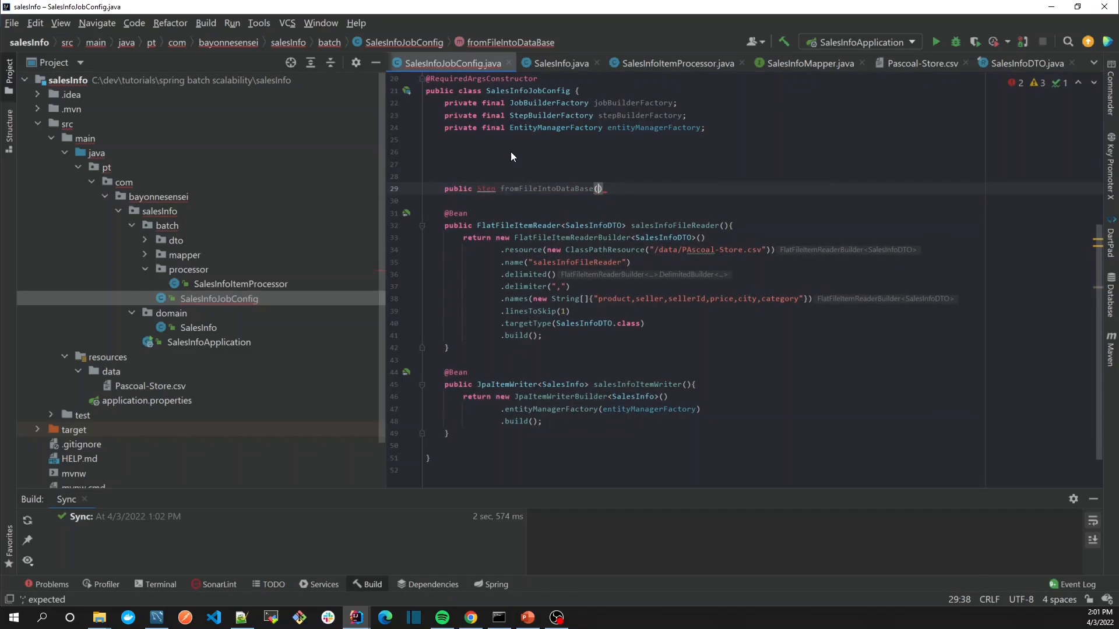
pyautogui.write('{')
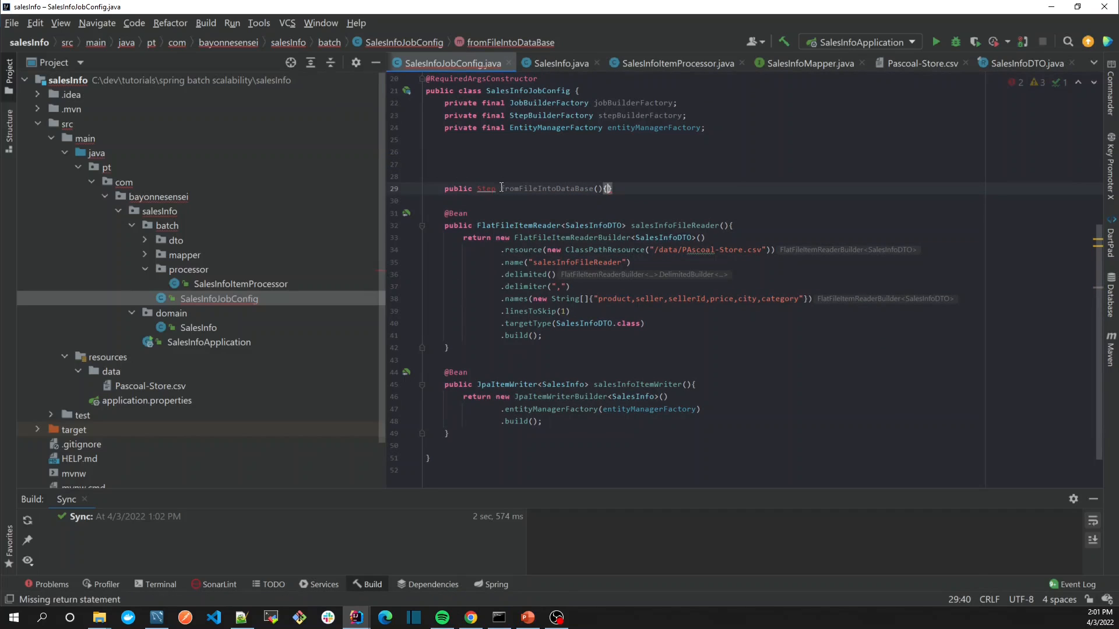
pyautogui.doubleClick(486, 189)
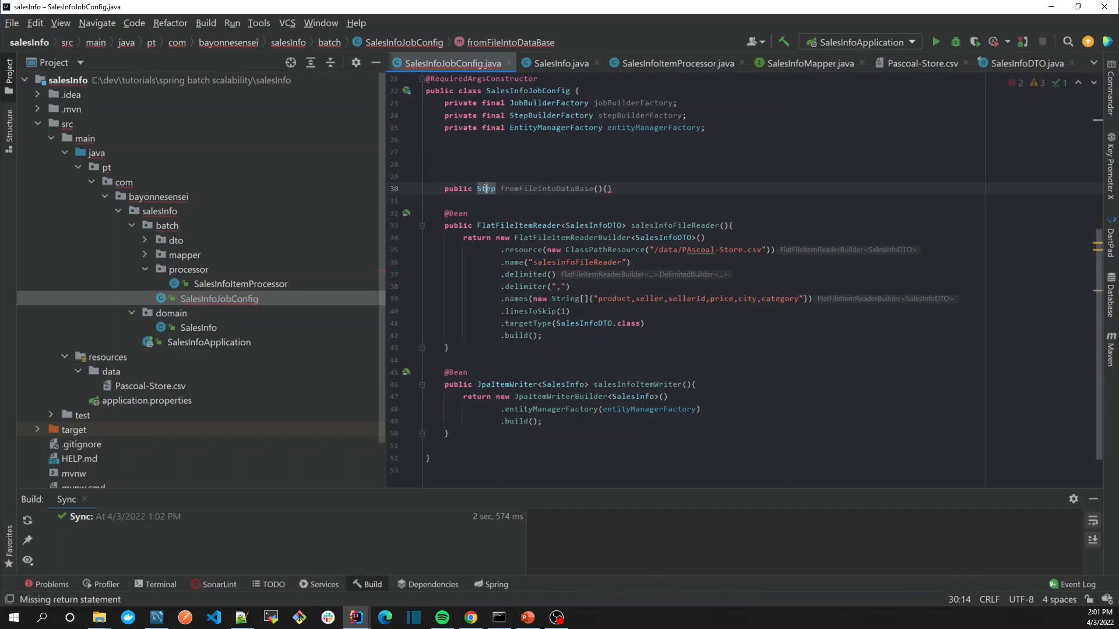
# Begin the method body with a return statement.
pyautogui.click(607, 189)
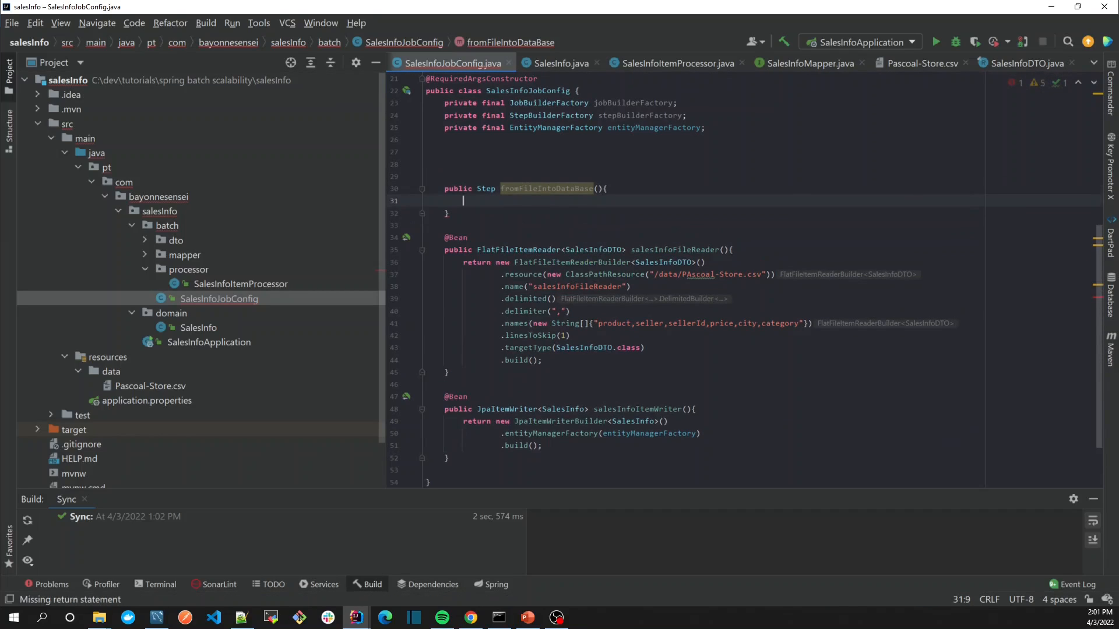
pyautogui.write('return')
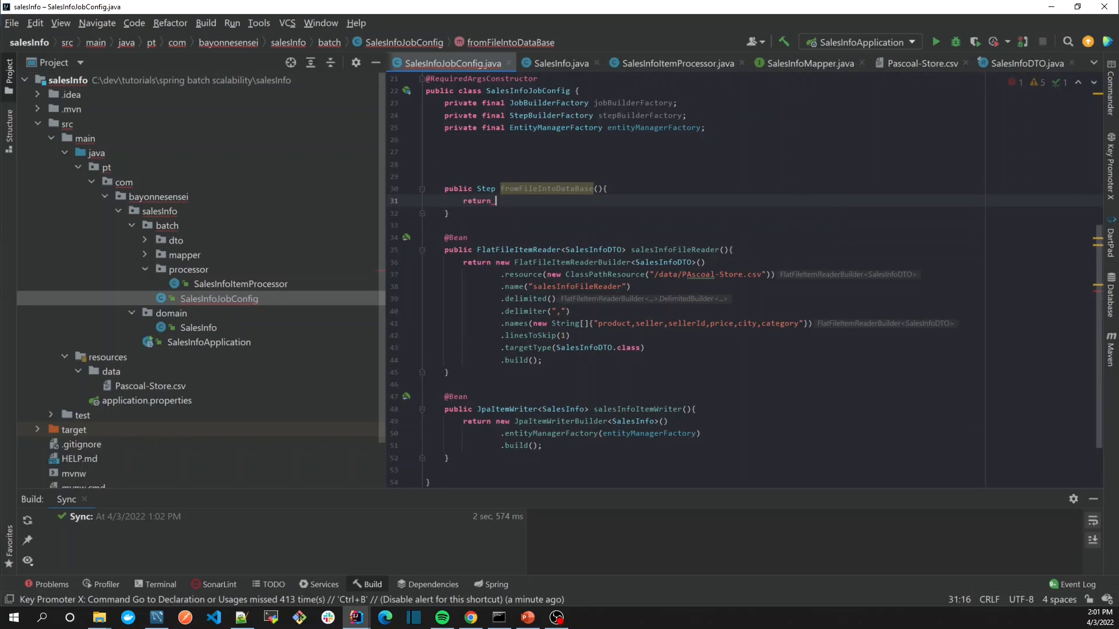
# Return stepBuilderFactory.get("fromFileIntoDatabase") and begin a chained call on the next line.
pyautogui.doubleClick(640, 116)
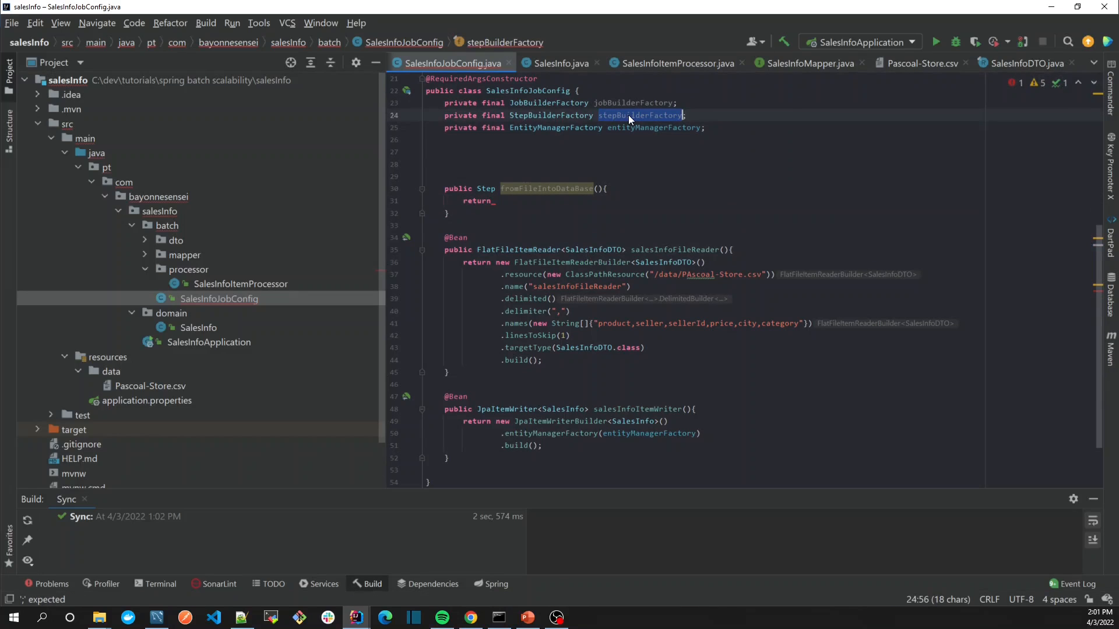
pyautogui.write('stepBuilderFactory')
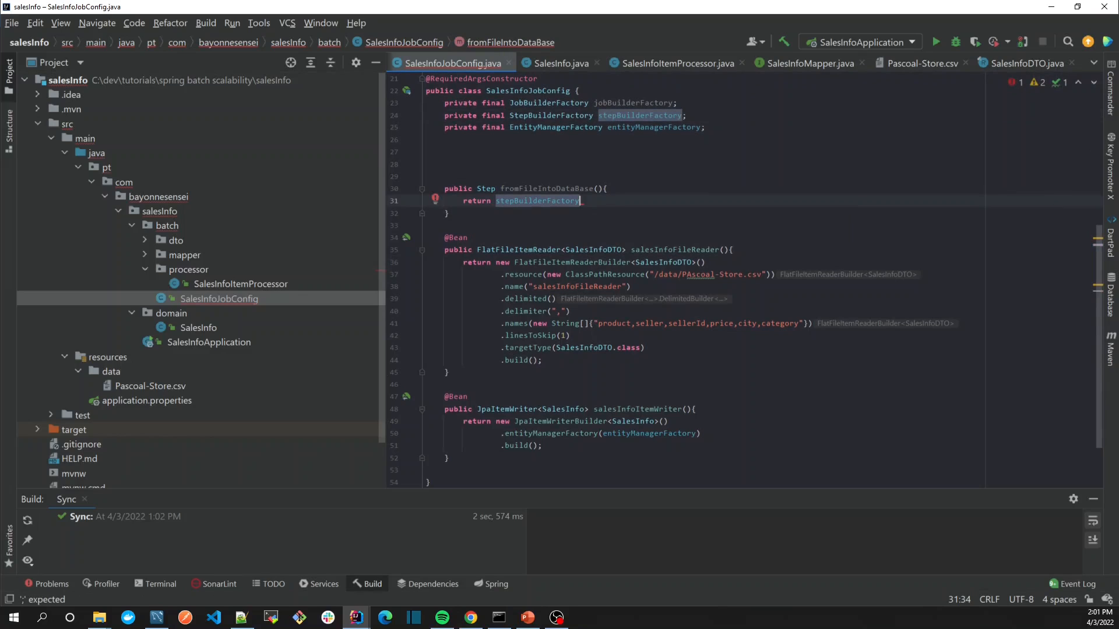
pyautogui.write('.get("')
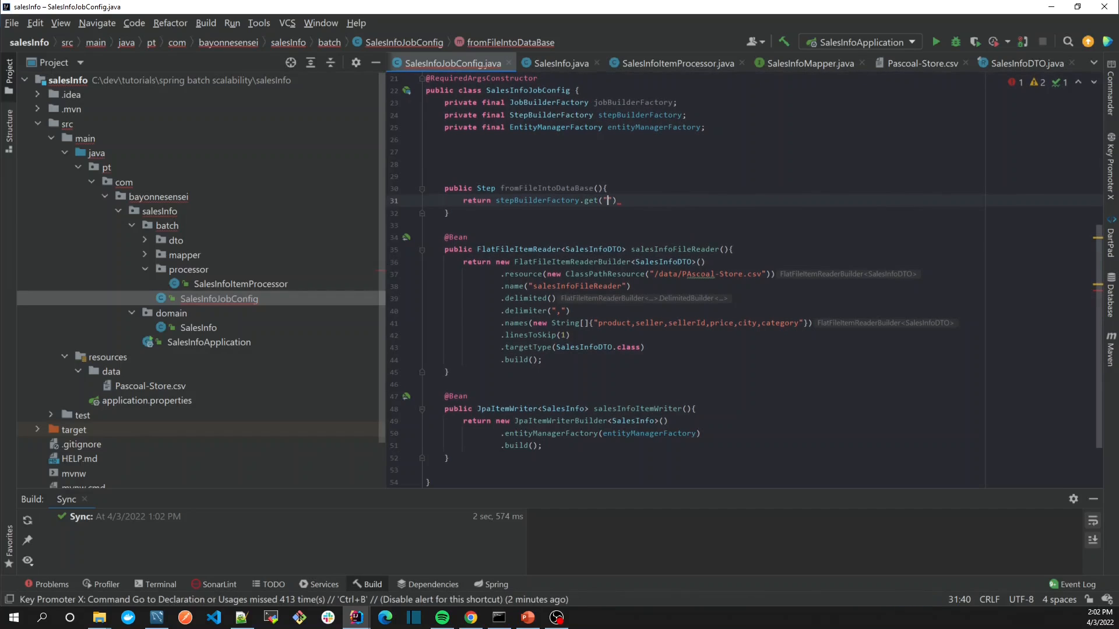
pyautogui.write('fromFileInto')
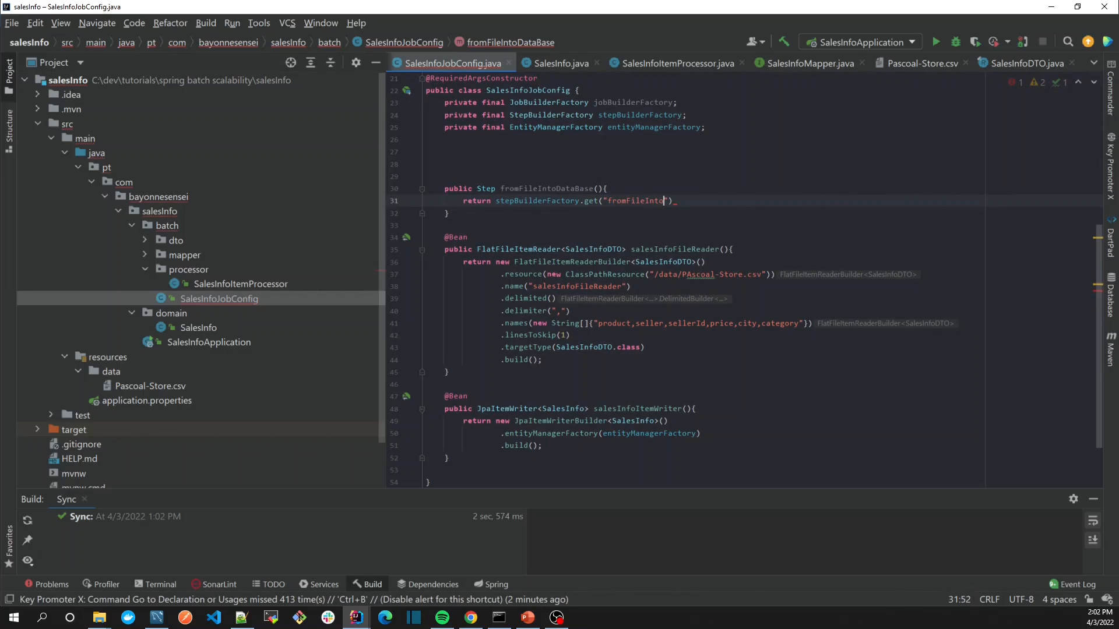
pyautogui.write('Database')
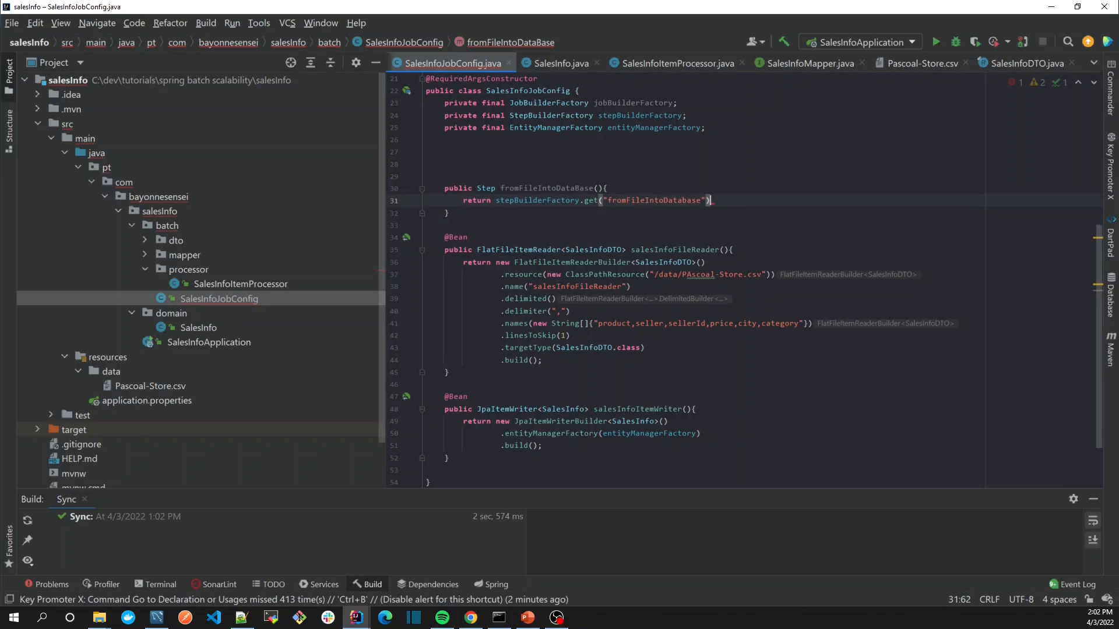
pyautogui.write('.')
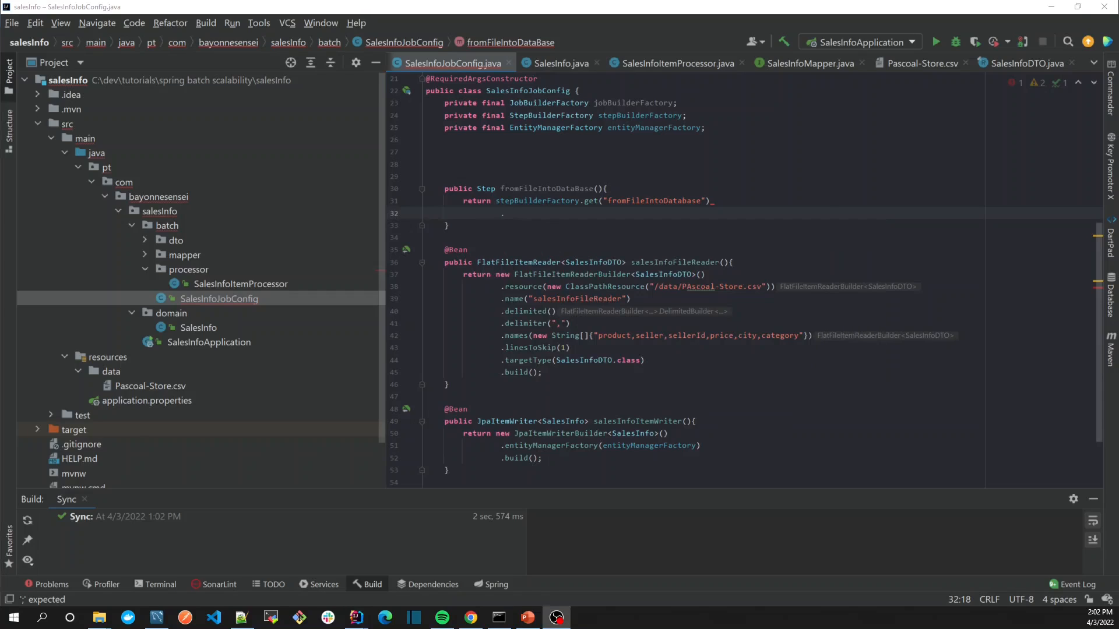
pyautogui.write('.')
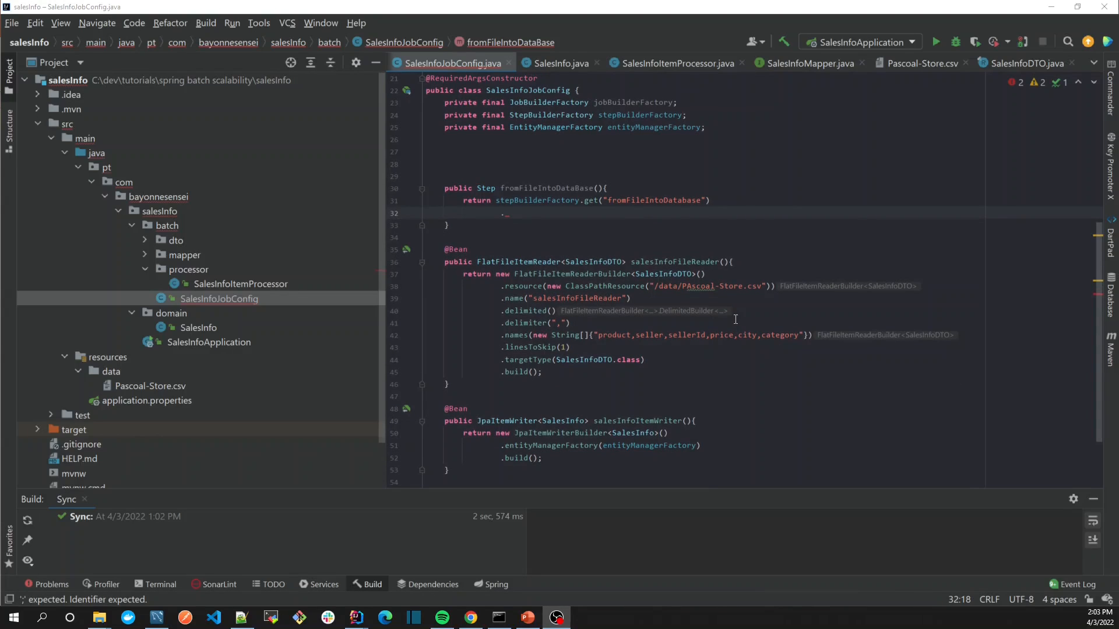
# Show the Chunk Oriented Processing slide in PowerPoint, then return to the code editor.
pyautogui.click(527, 618)
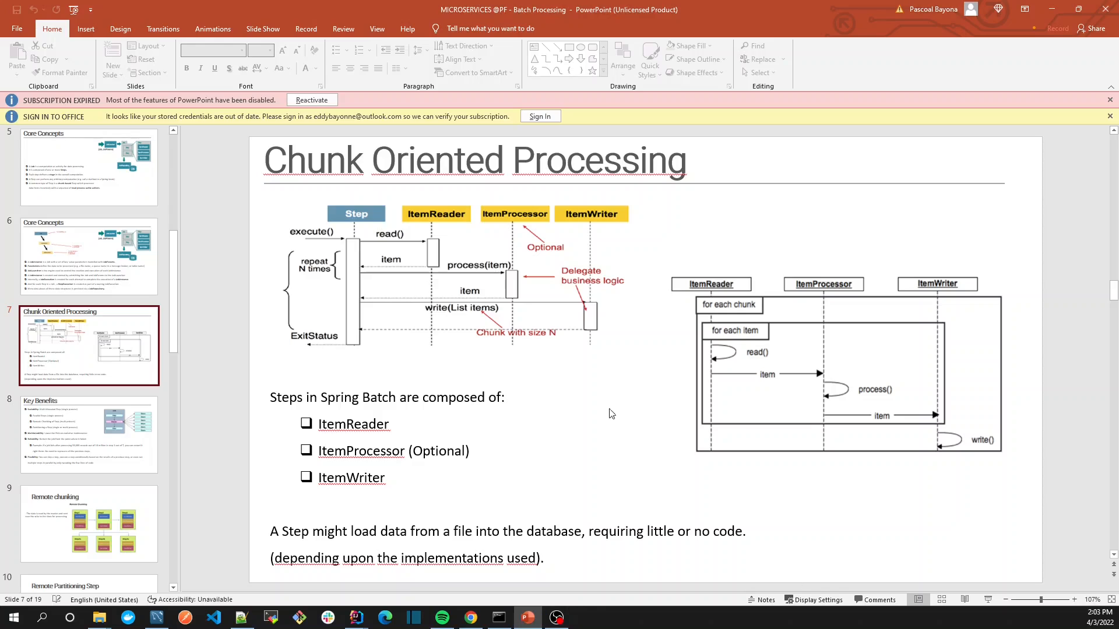
pyautogui.moveTo(419, 227)
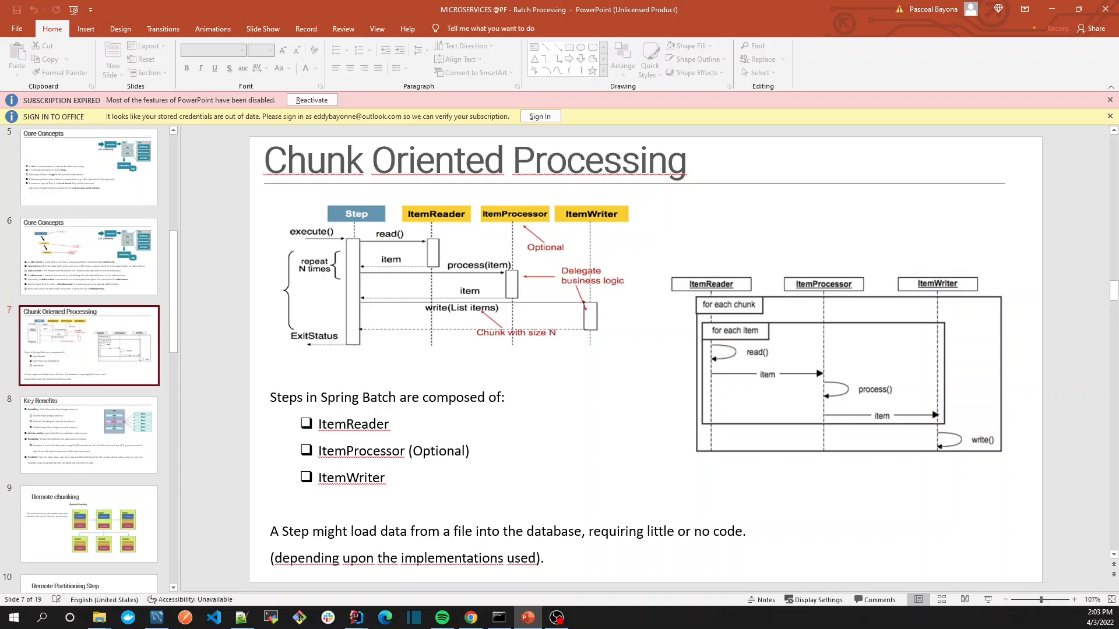
pyautogui.click(554, 617)
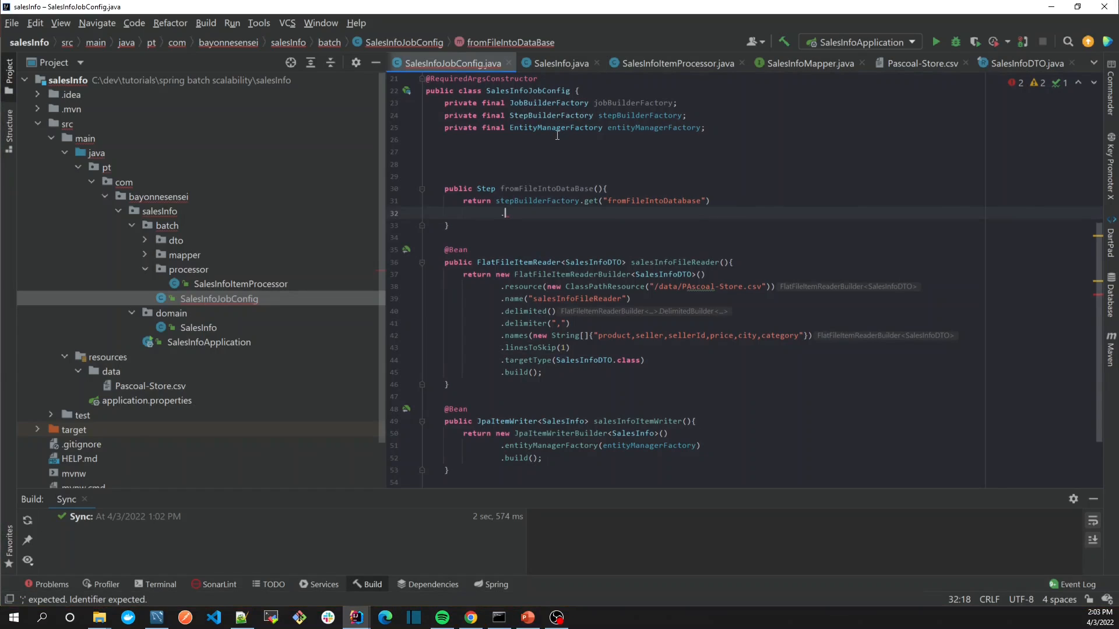
pyautogui.write('.')
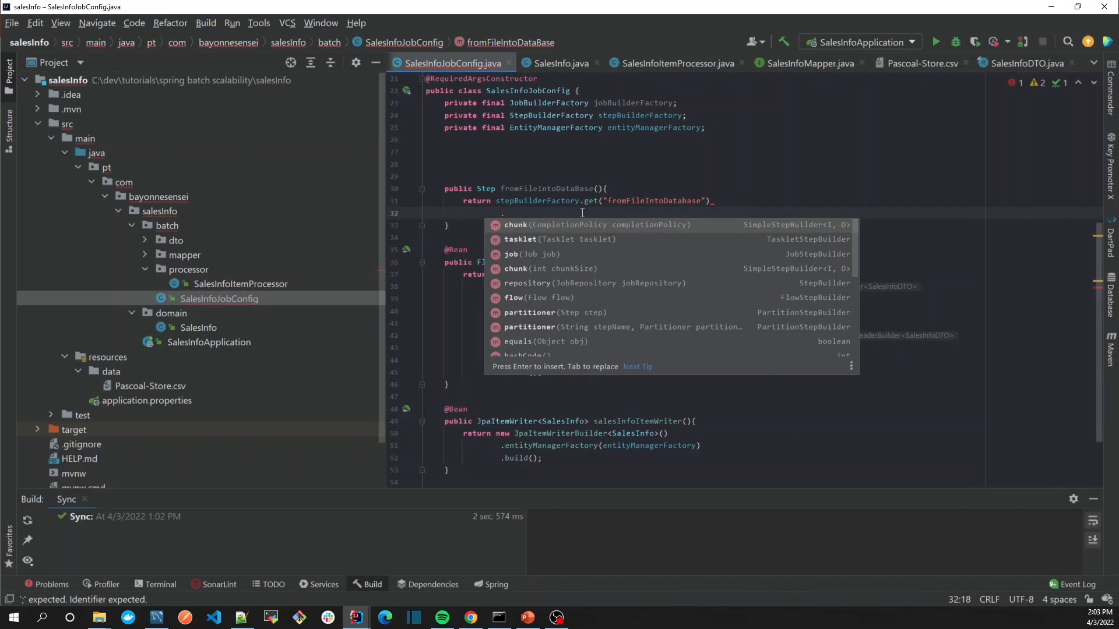
pyautogui.press('Escape')
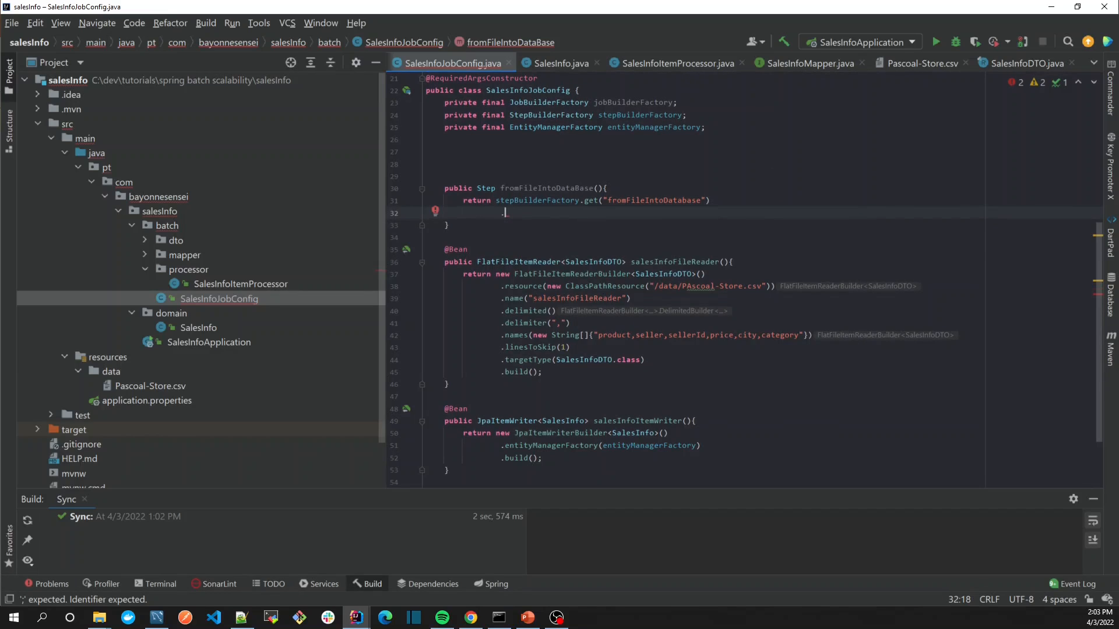
pyautogui.click(527, 617)
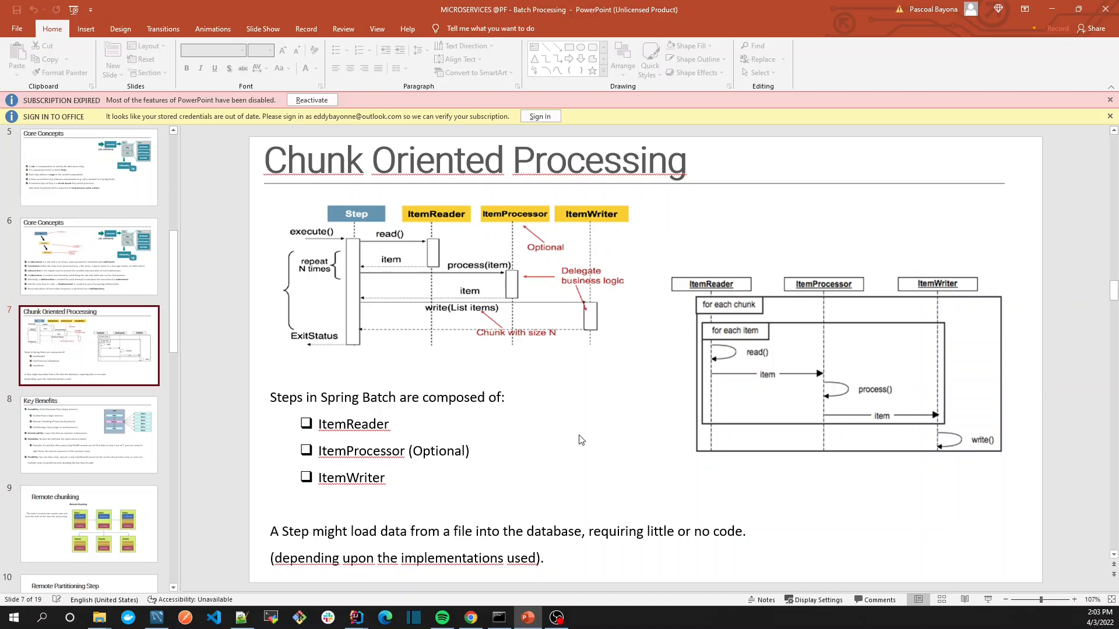
pyautogui.moveTo(427, 282)
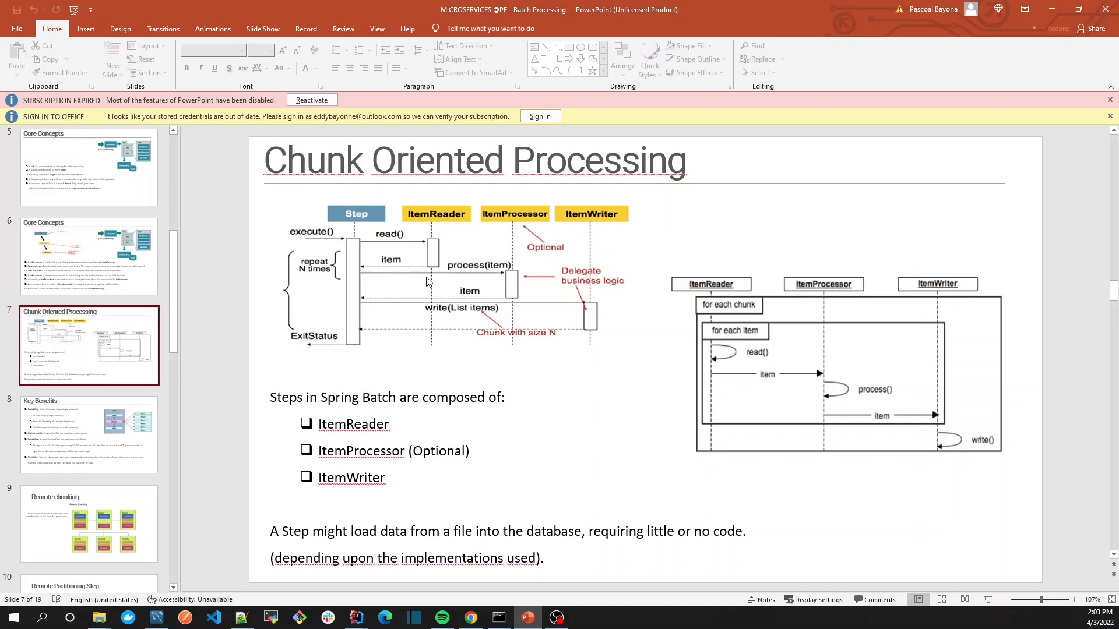
pyautogui.moveTo(388, 208)
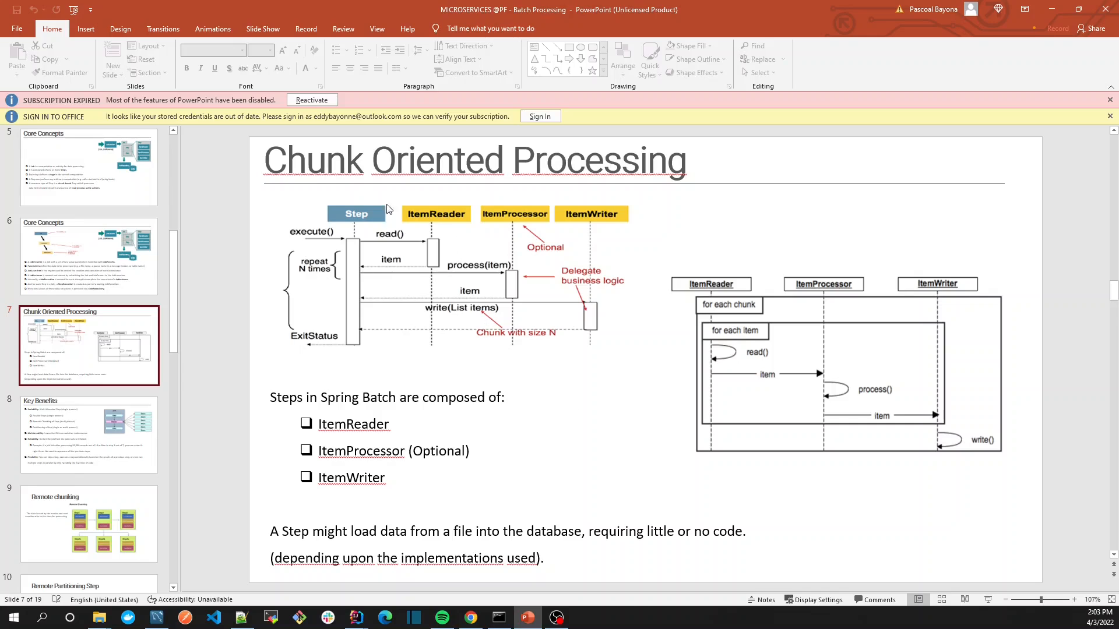
pyautogui.moveTo(353, 240)
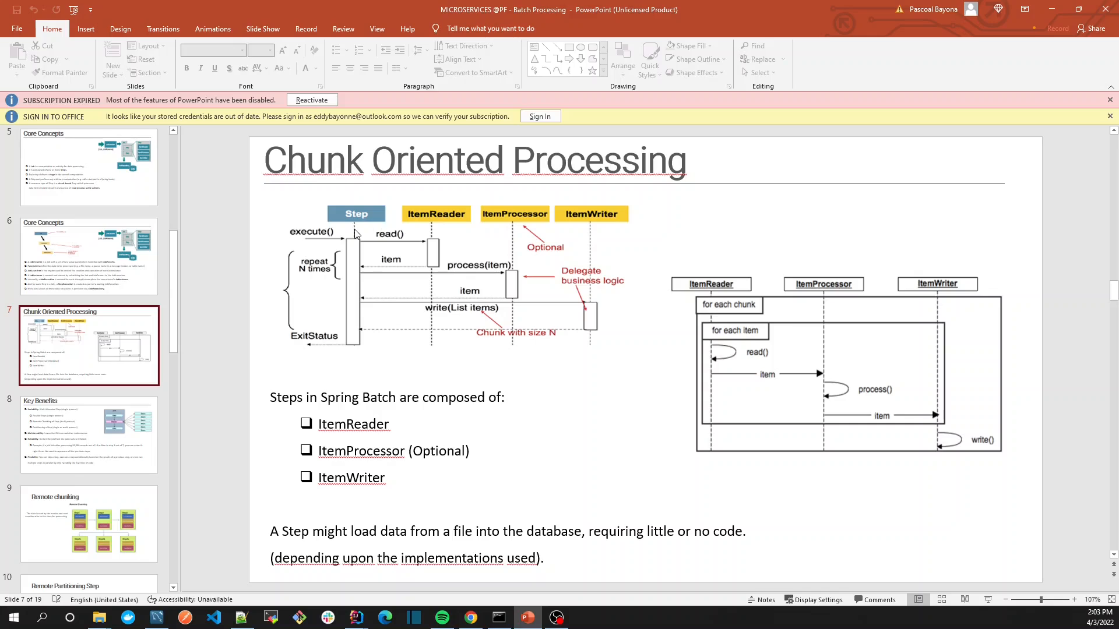
pyautogui.moveTo(355, 242)
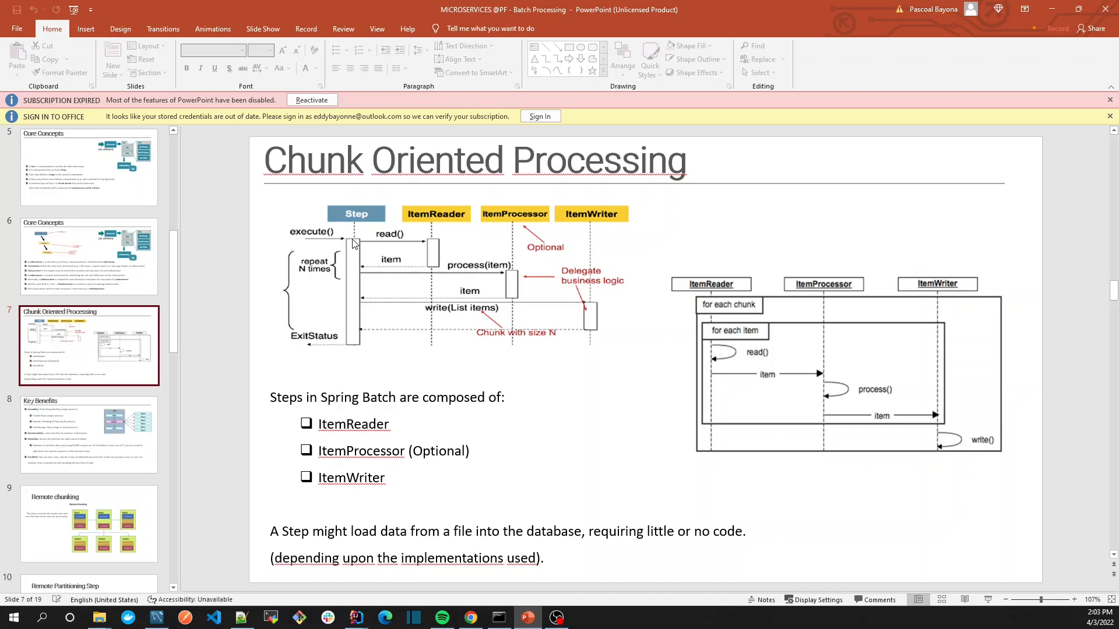
pyautogui.moveTo(353, 242)
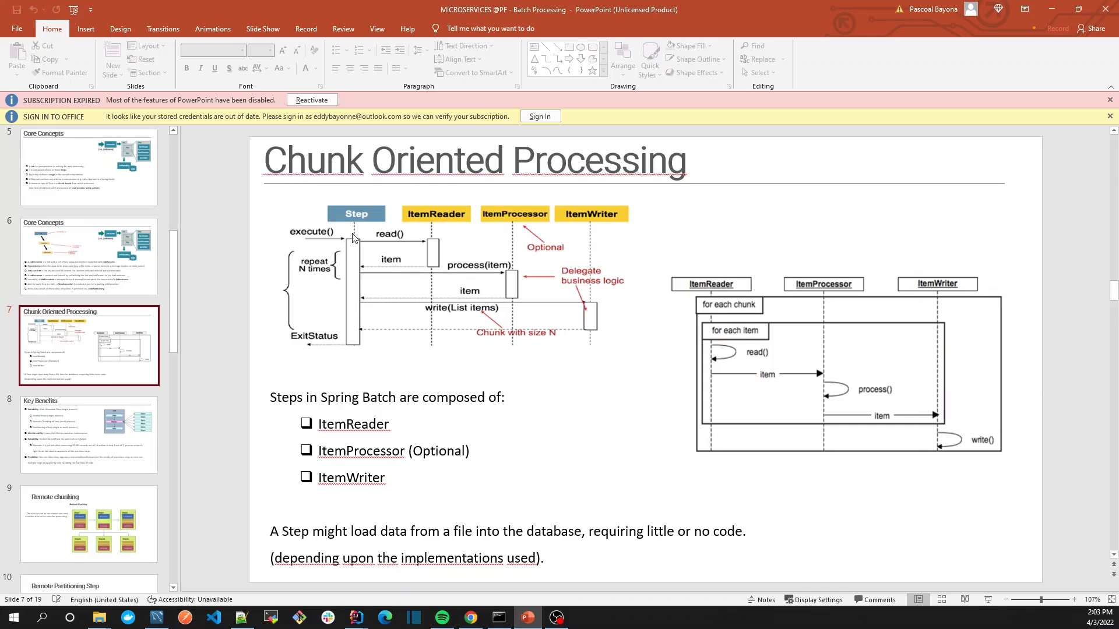
pyautogui.moveTo(342, 239)
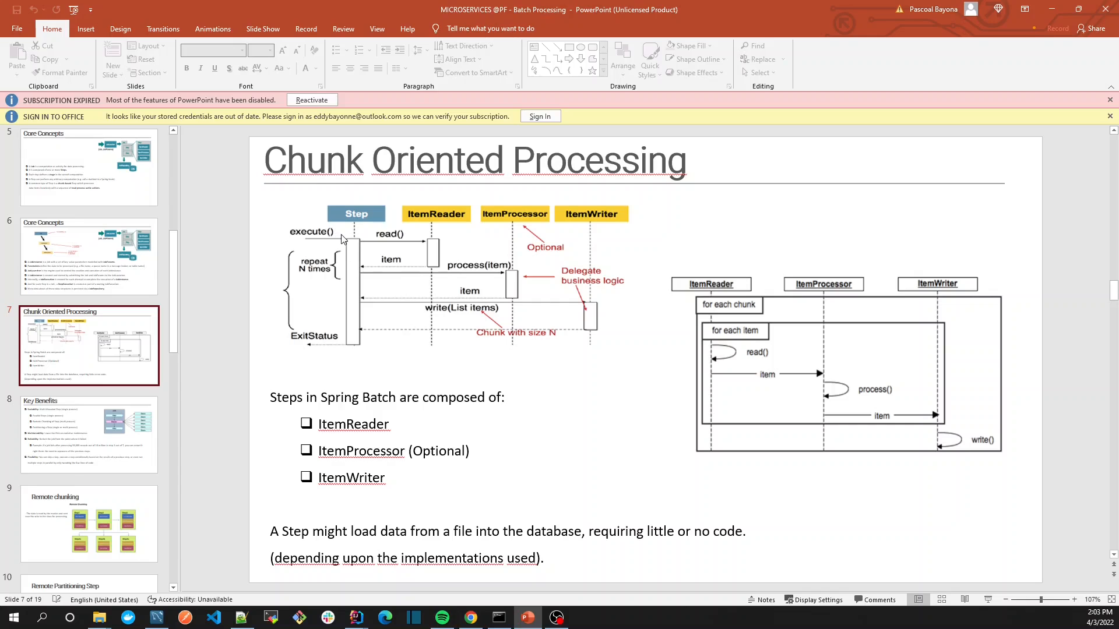
pyautogui.moveTo(355, 230)
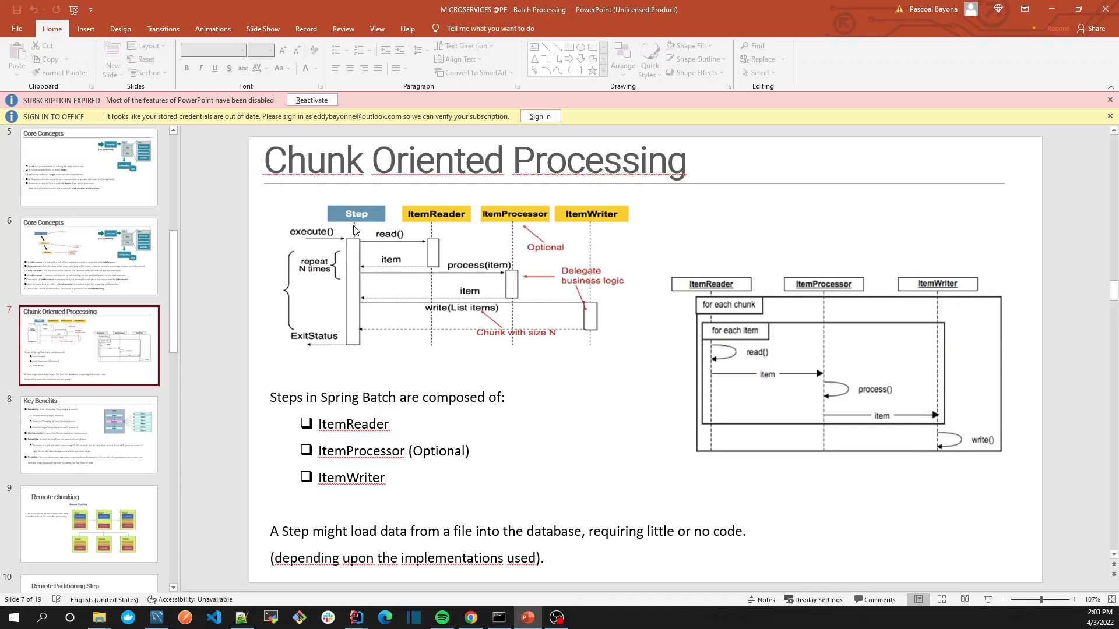
pyautogui.moveTo(440, 244)
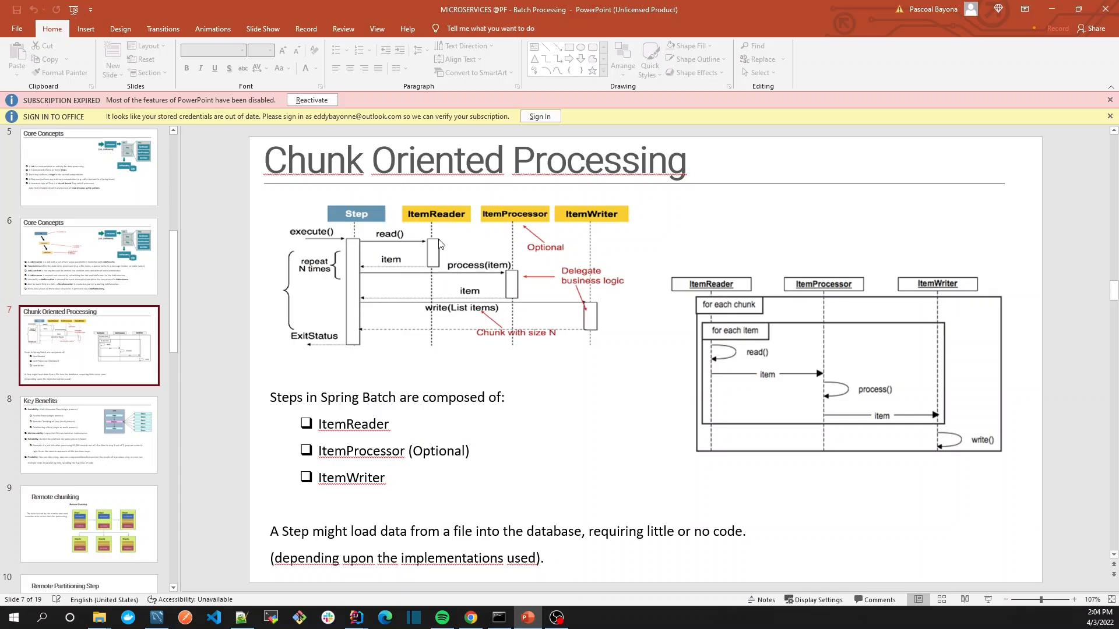
pyautogui.moveTo(406, 245)
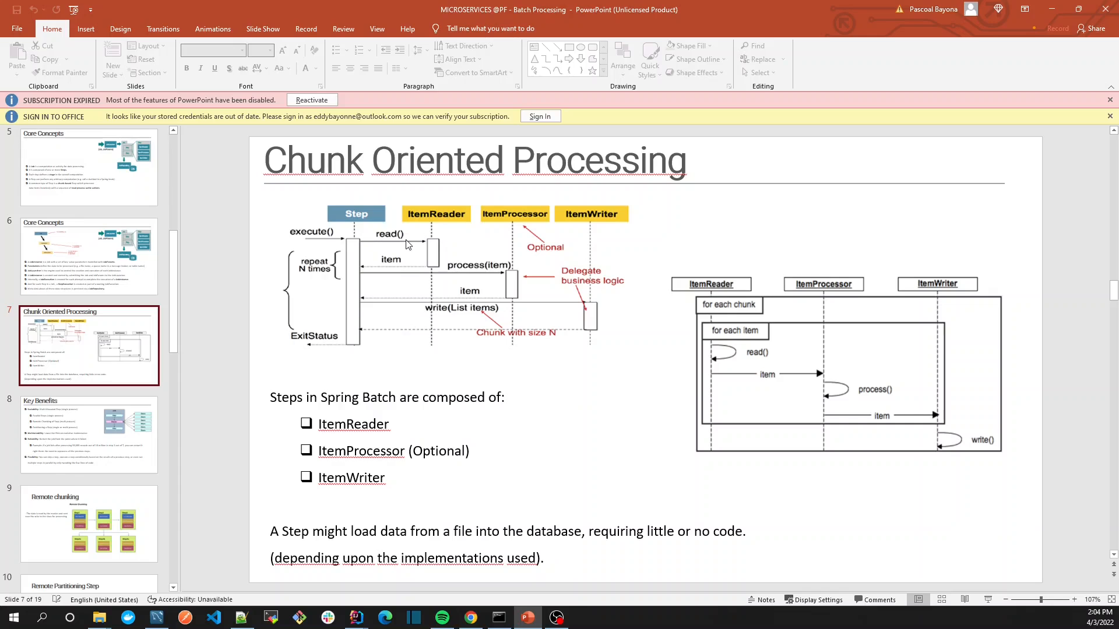
pyautogui.moveTo(403, 242)
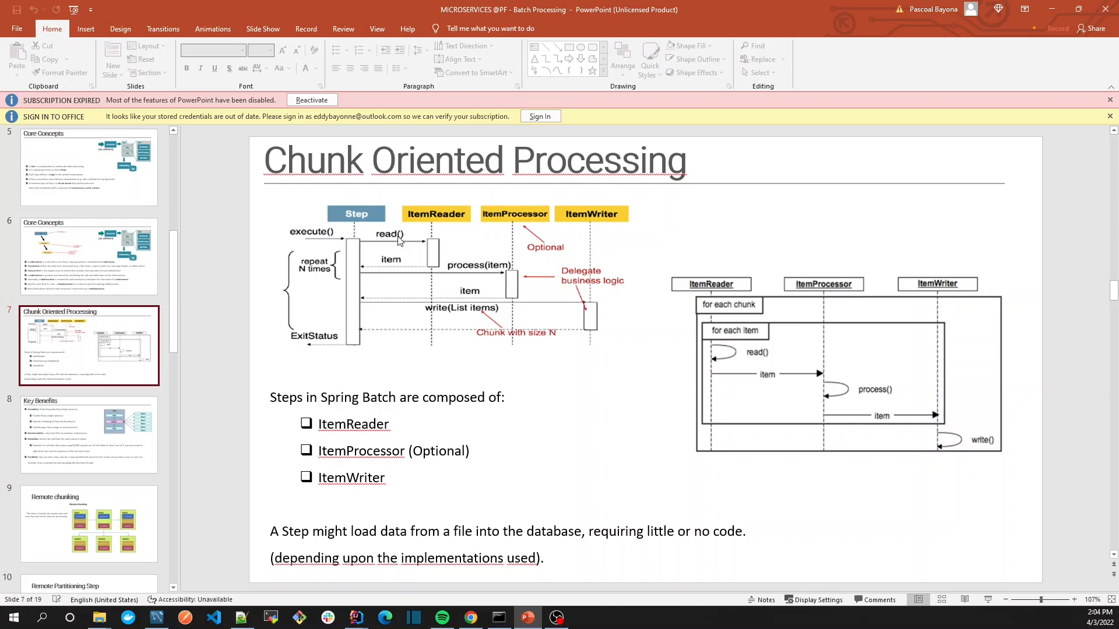
pyautogui.moveTo(416, 243)
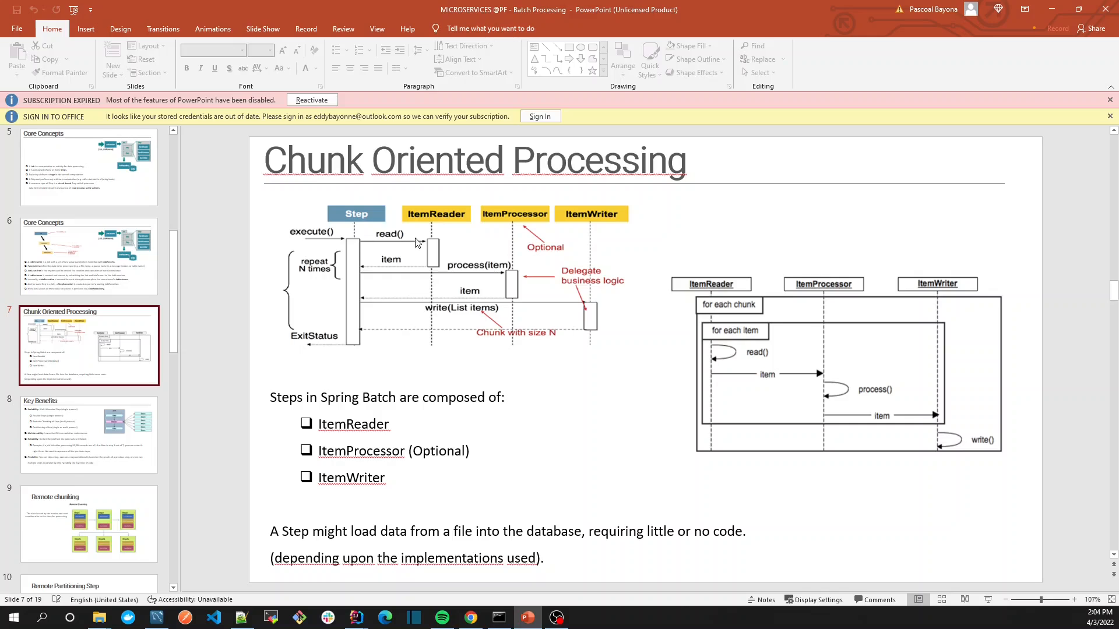
pyautogui.moveTo(364, 275)
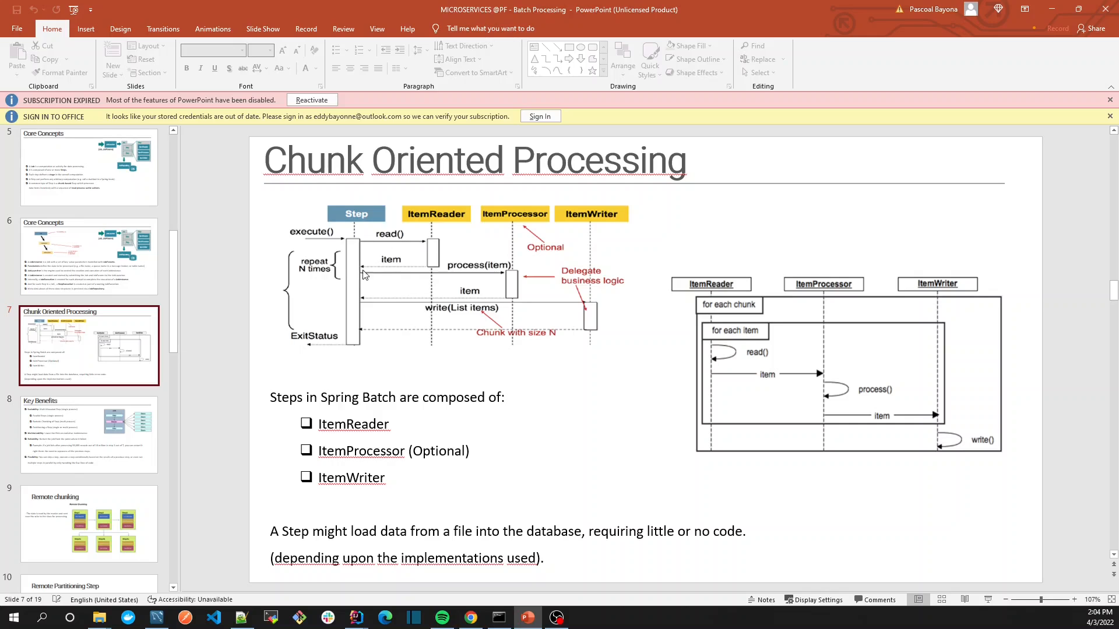
pyautogui.moveTo(383, 270)
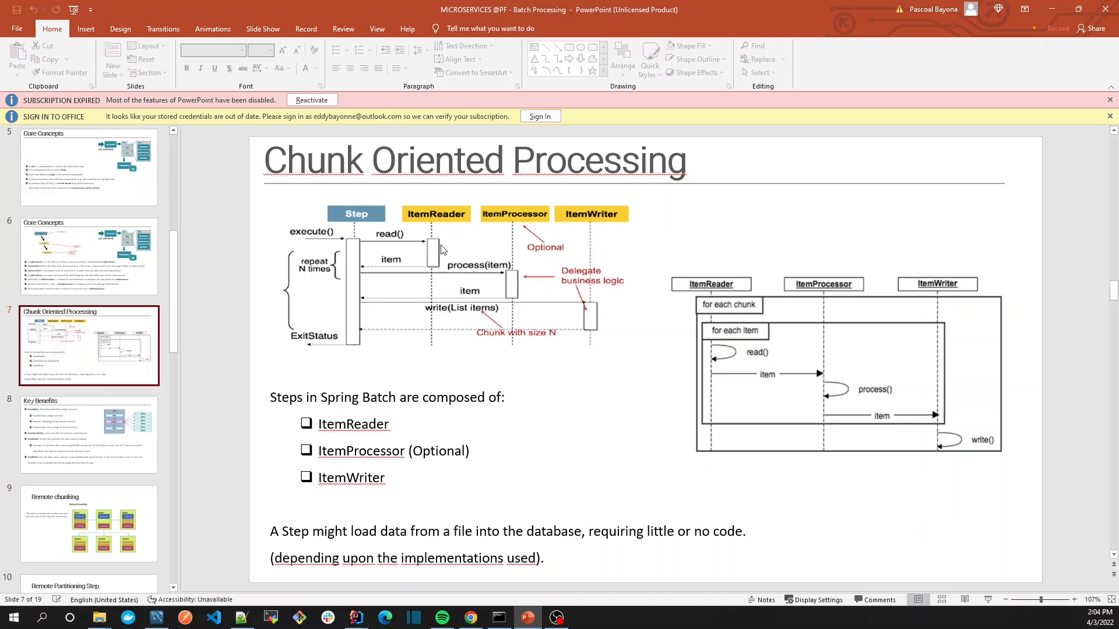
pyautogui.moveTo(494, 273)
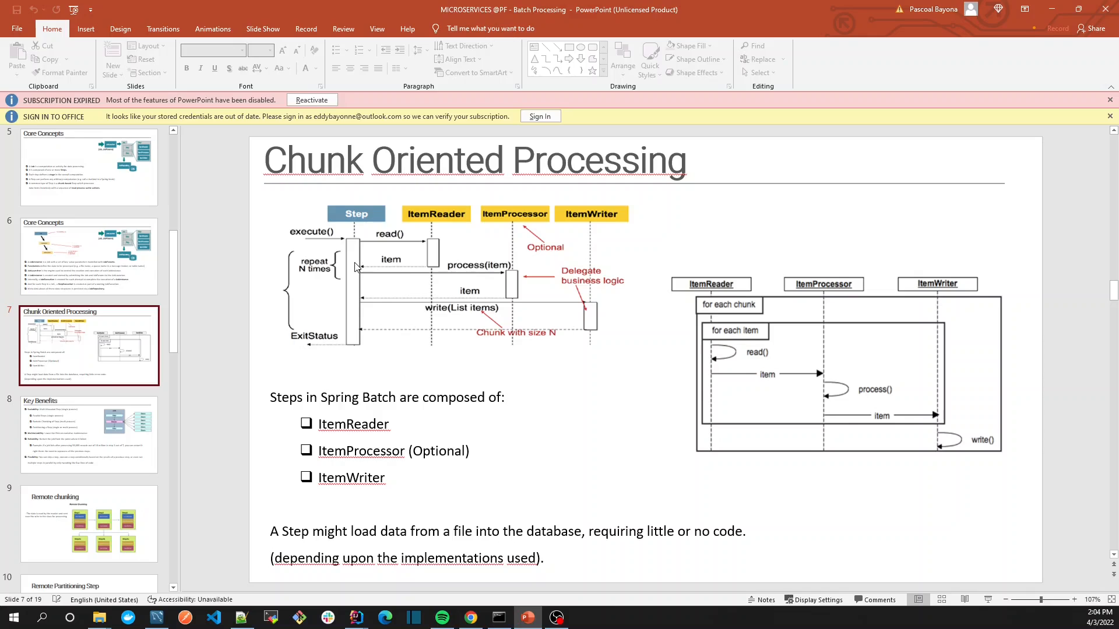
pyautogui.moveTo(328, 265)
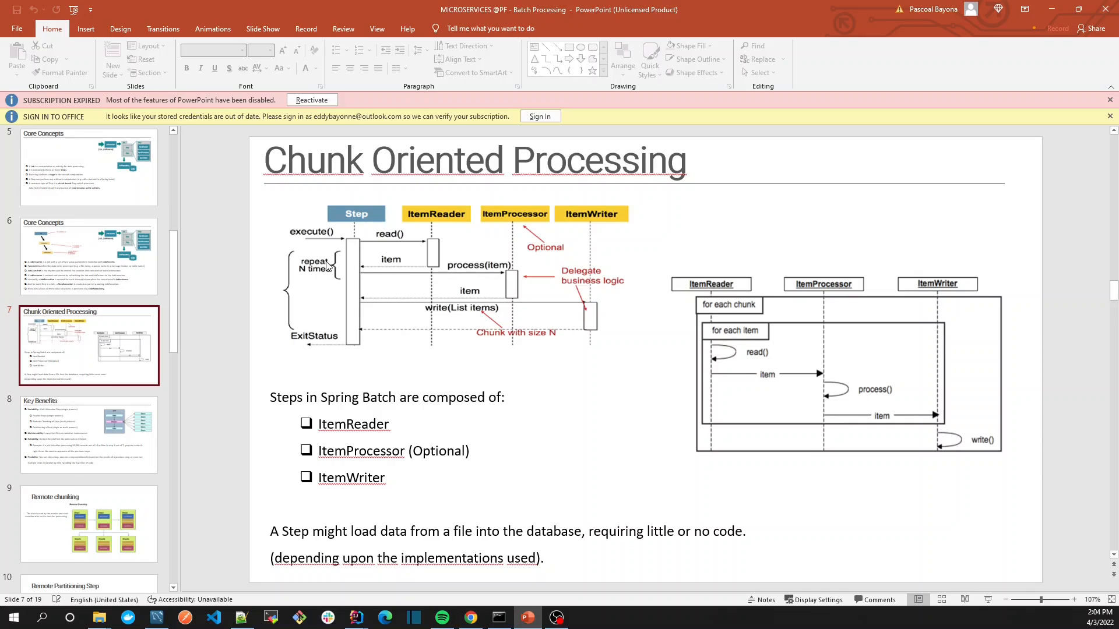
pyautogui.moveTo(350, 275)
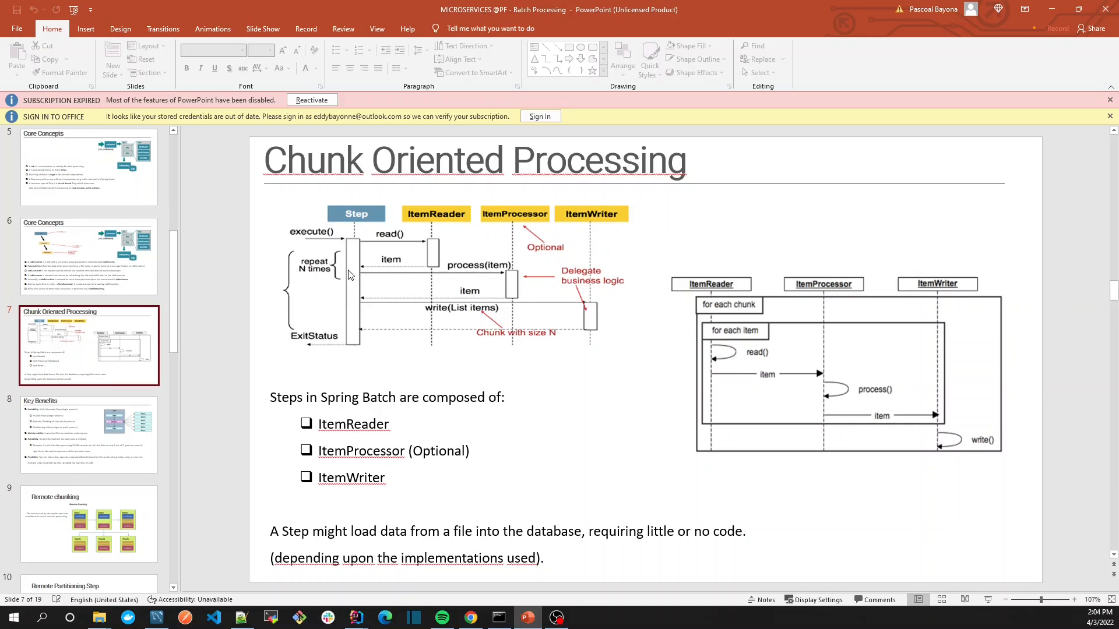
pyautogui.moveTo(594, 299)
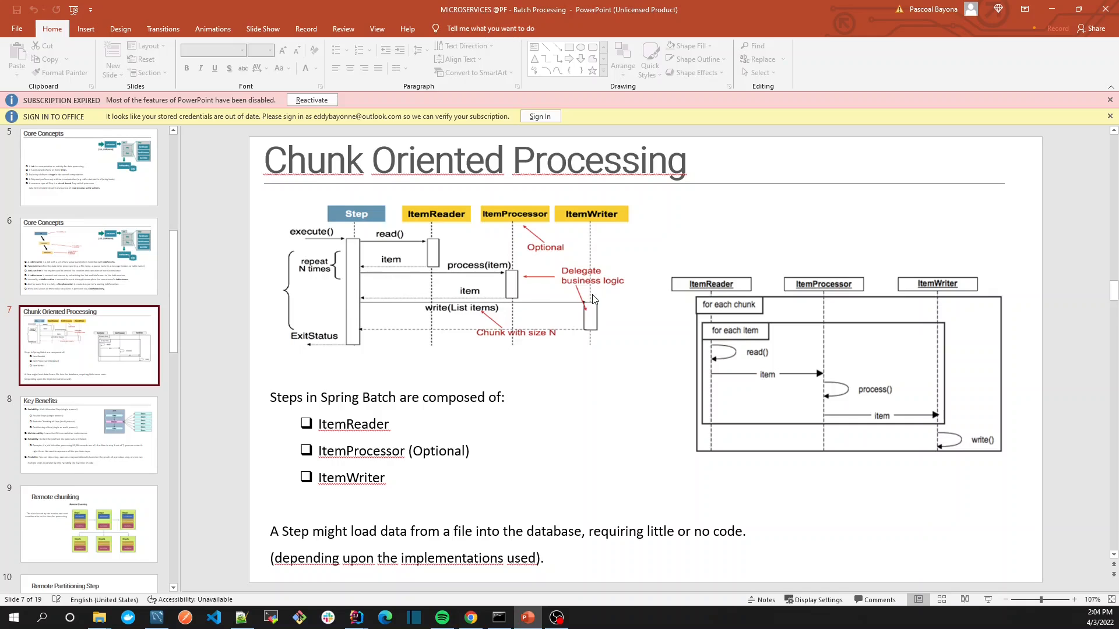
pyautogui.moveTo(354, 244)
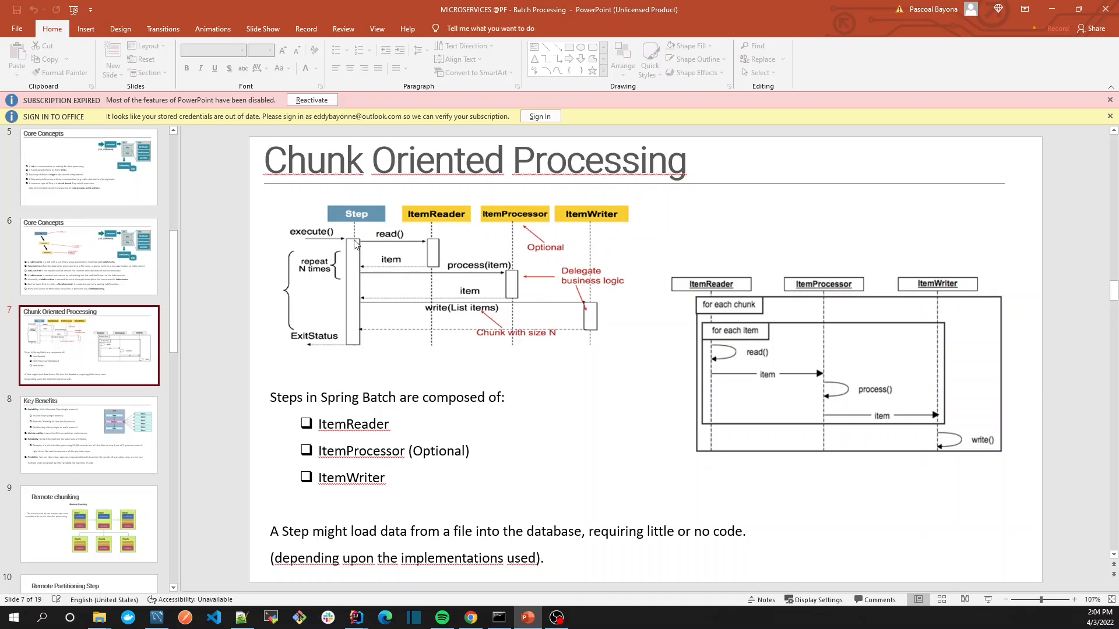
pyautogui.moveTo(350, 253)
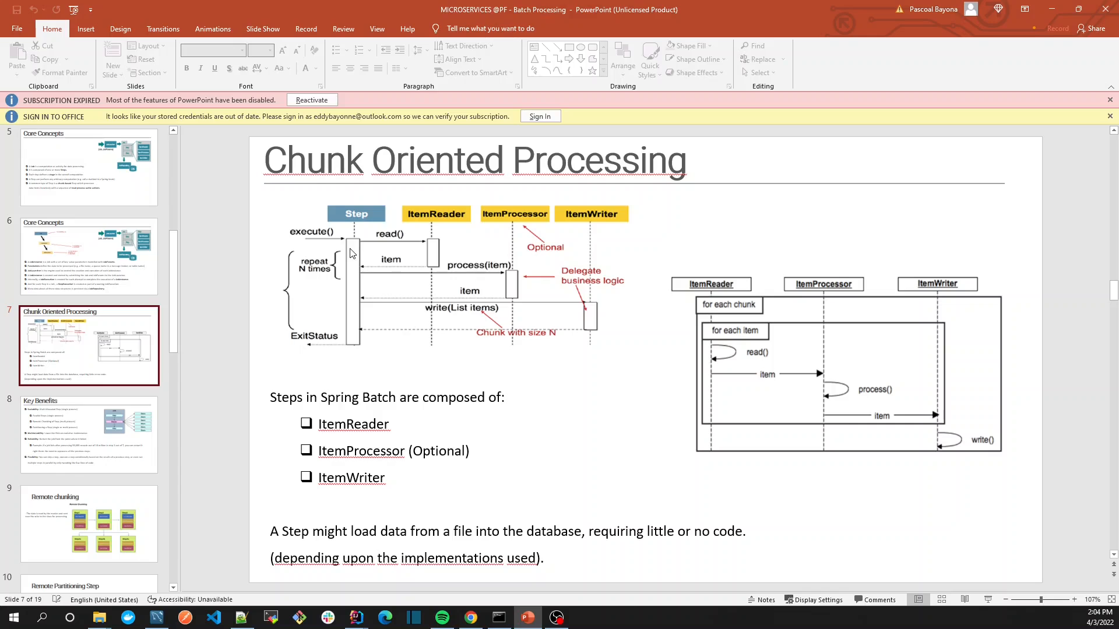
pyautogui.moveTo(504, 276)
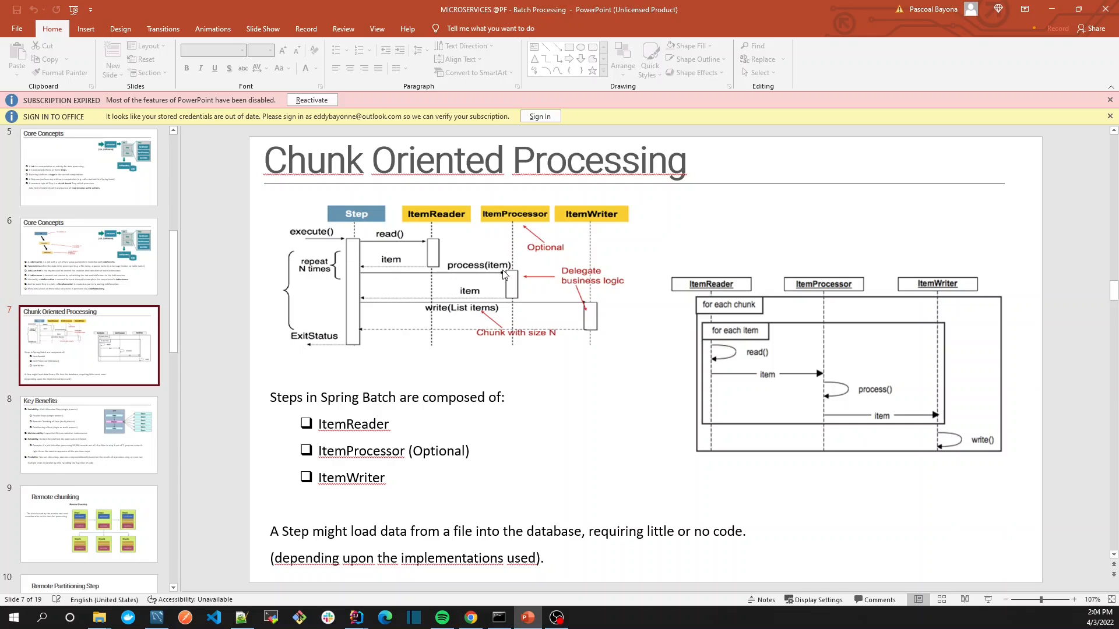
pyautogui.moveTo(376, 243)
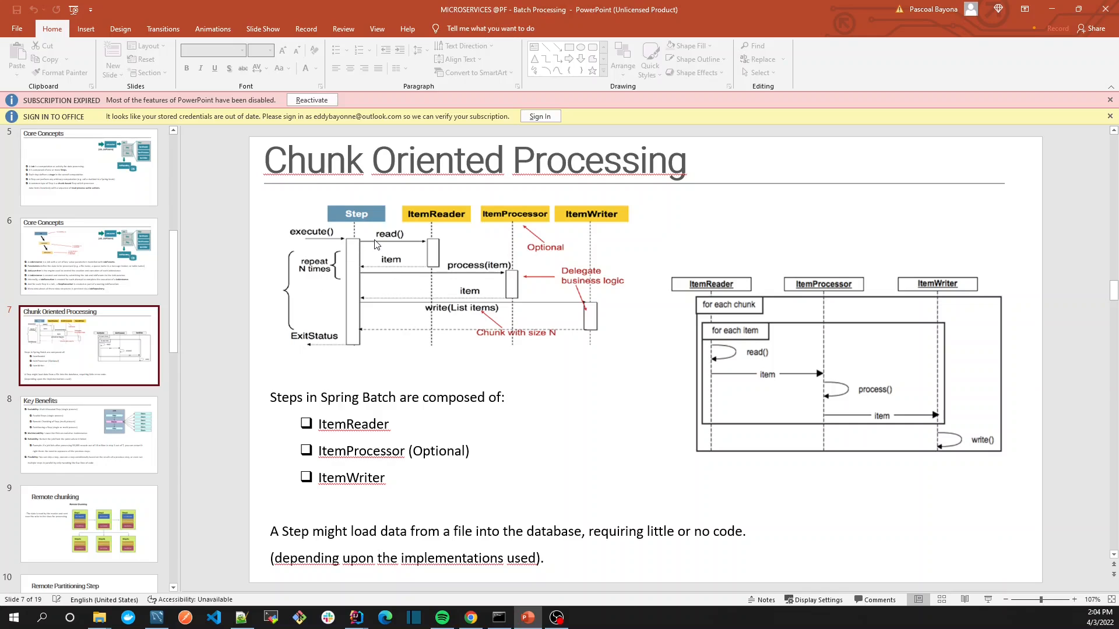
pyautogui.moveTo(470, 268)
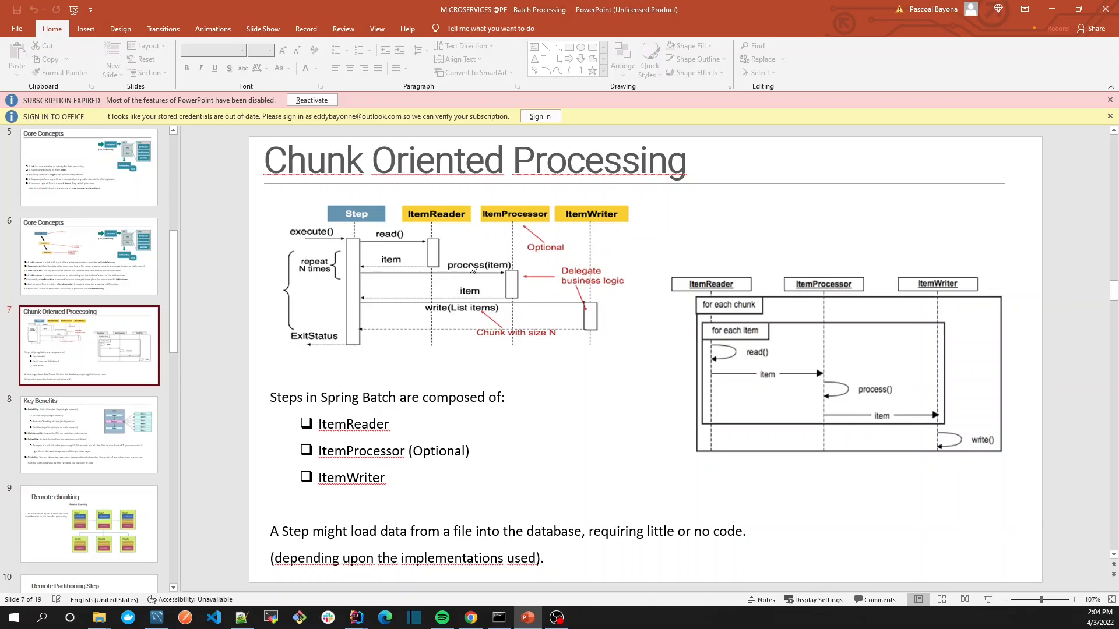
pyautogui.moveTo(501, 272)
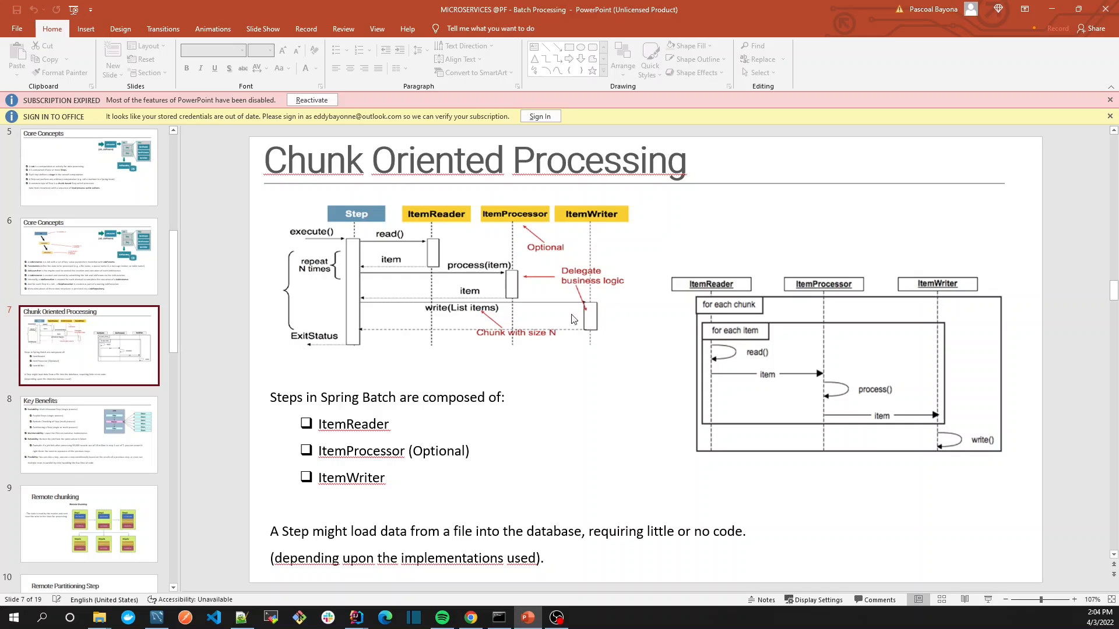
pyautogui.moveTo(557, 304)
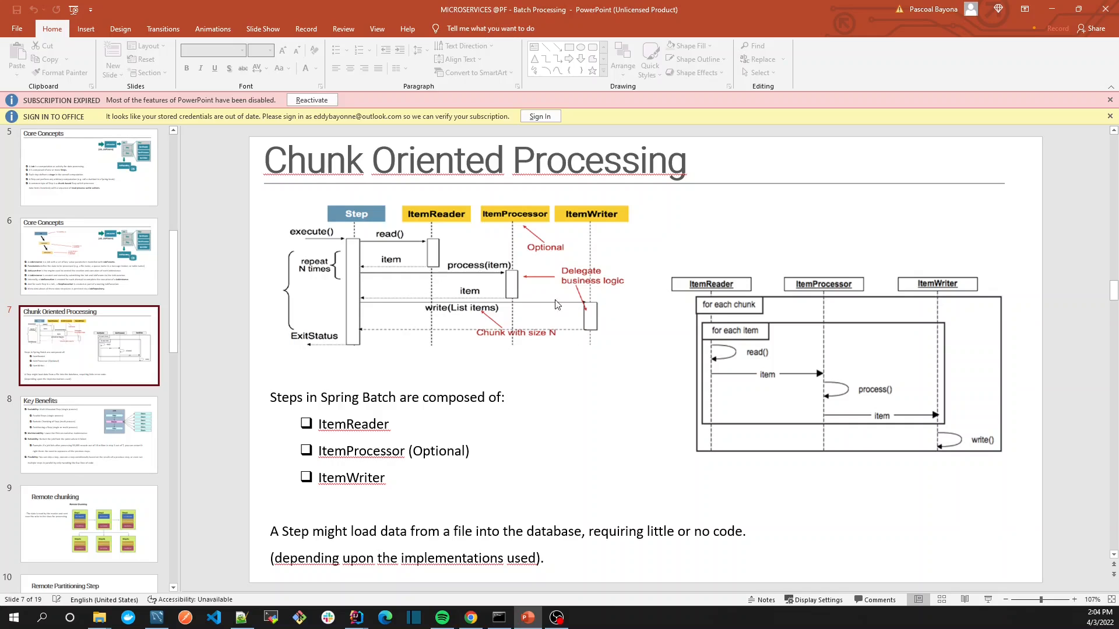
pyautogui.moveTo(577, 326)
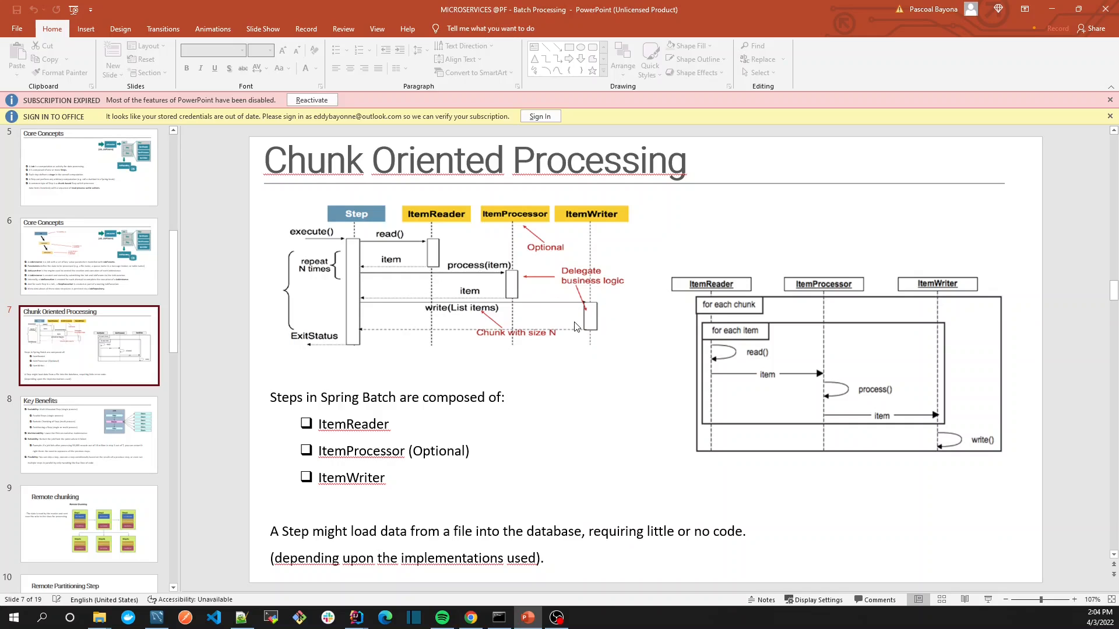
pyautogui.moveTo(437, 246)
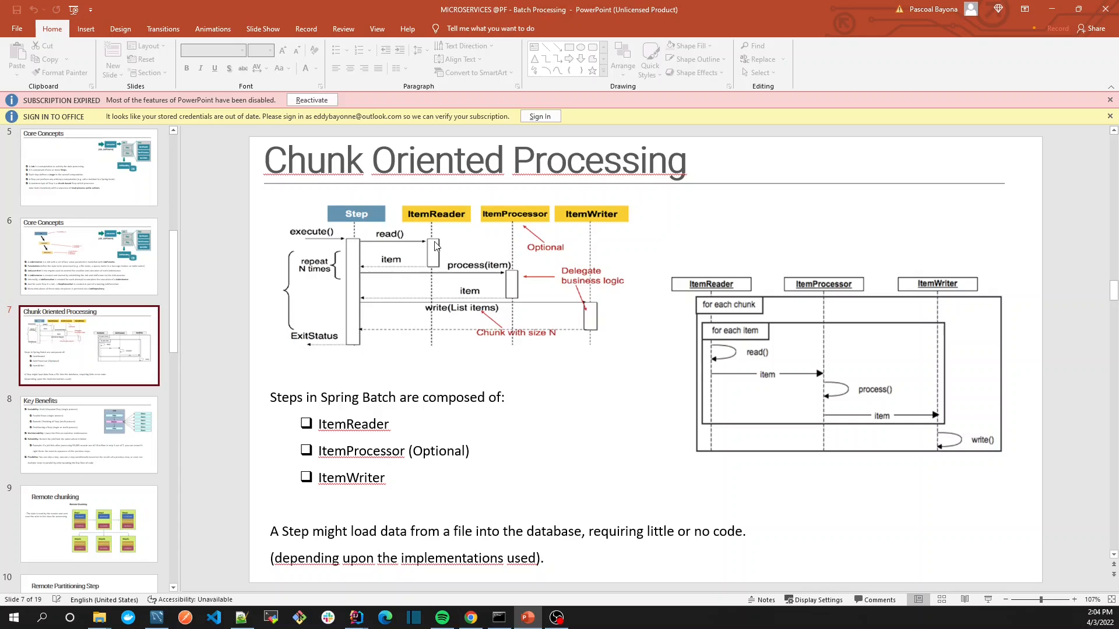
pyautogui.moveTo(427, 276)
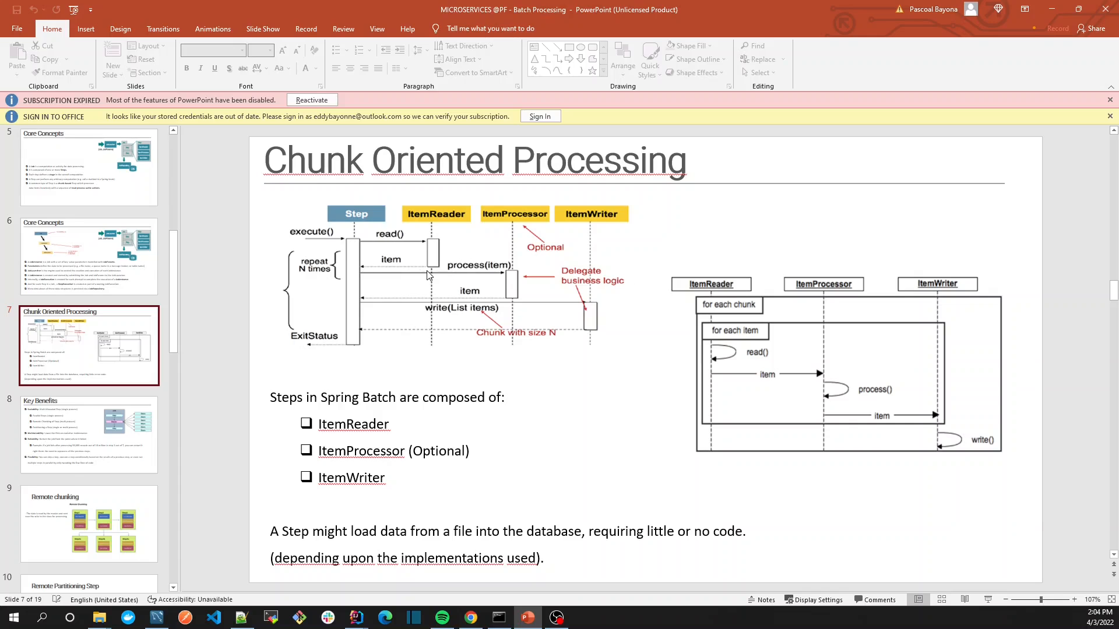
pyautogui.moveTo(457, 326)
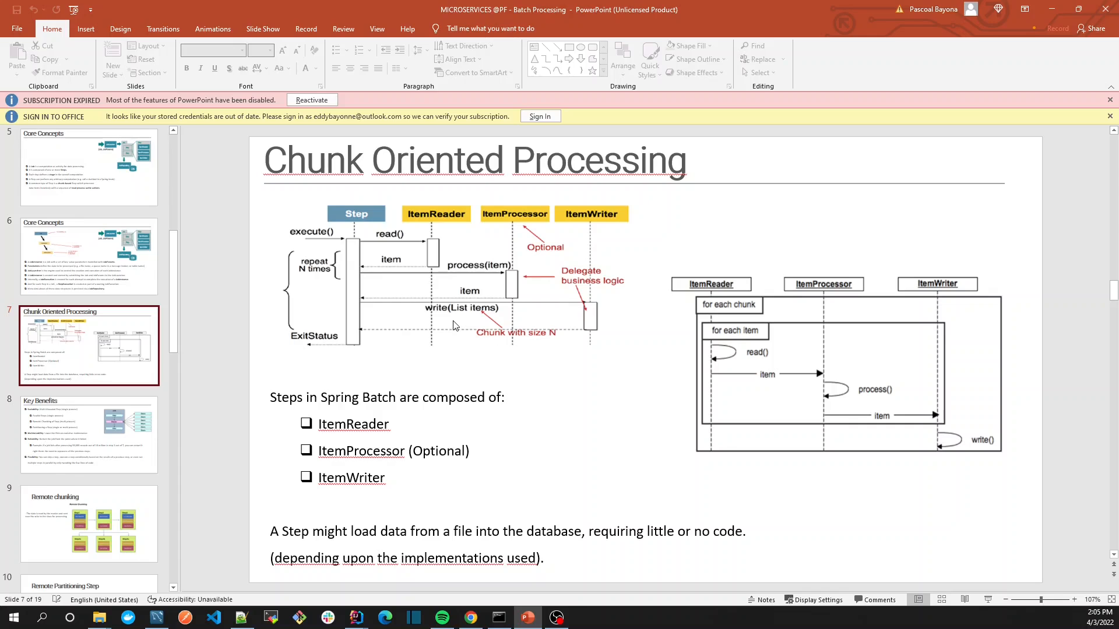
pyautogui.moveTo(453, 296)
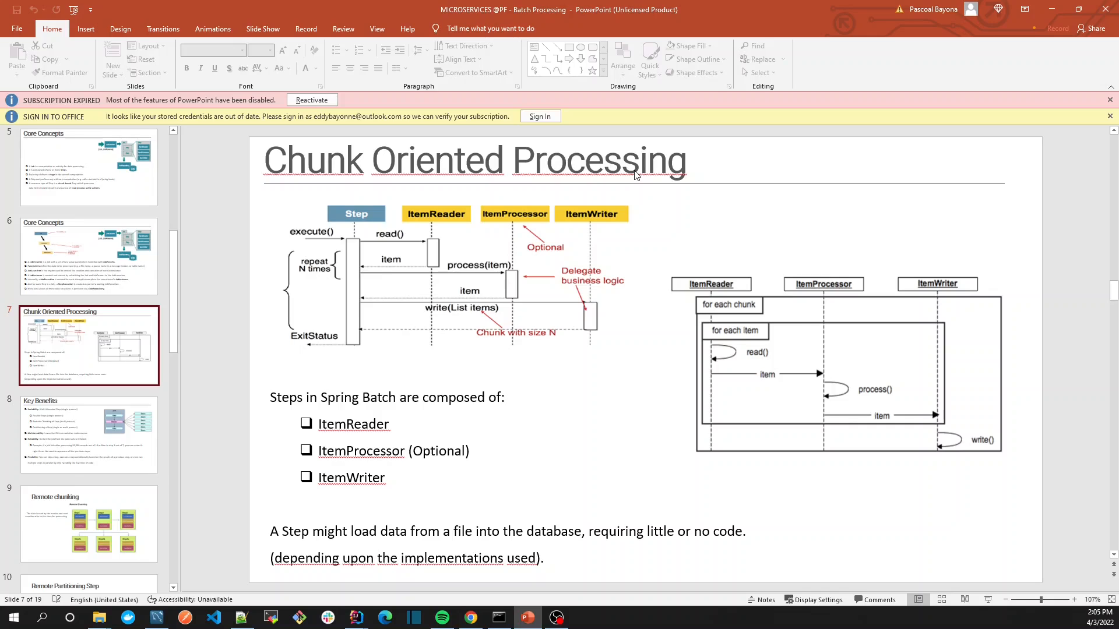
pyautogui.moveTo(830, 388)
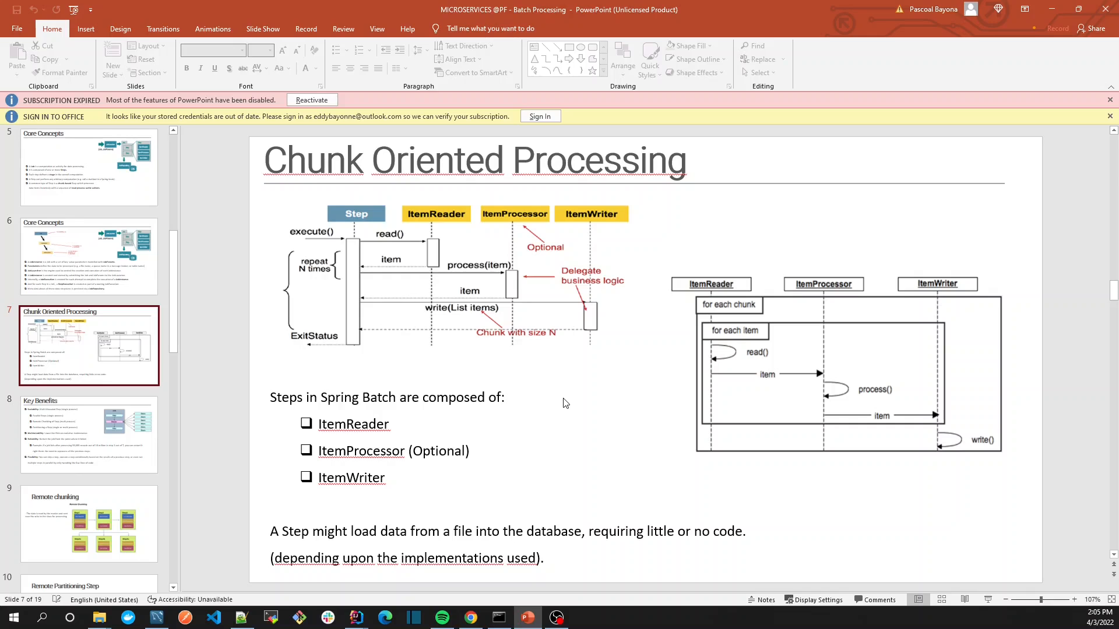
pyautogui.moveTo(407, 349)
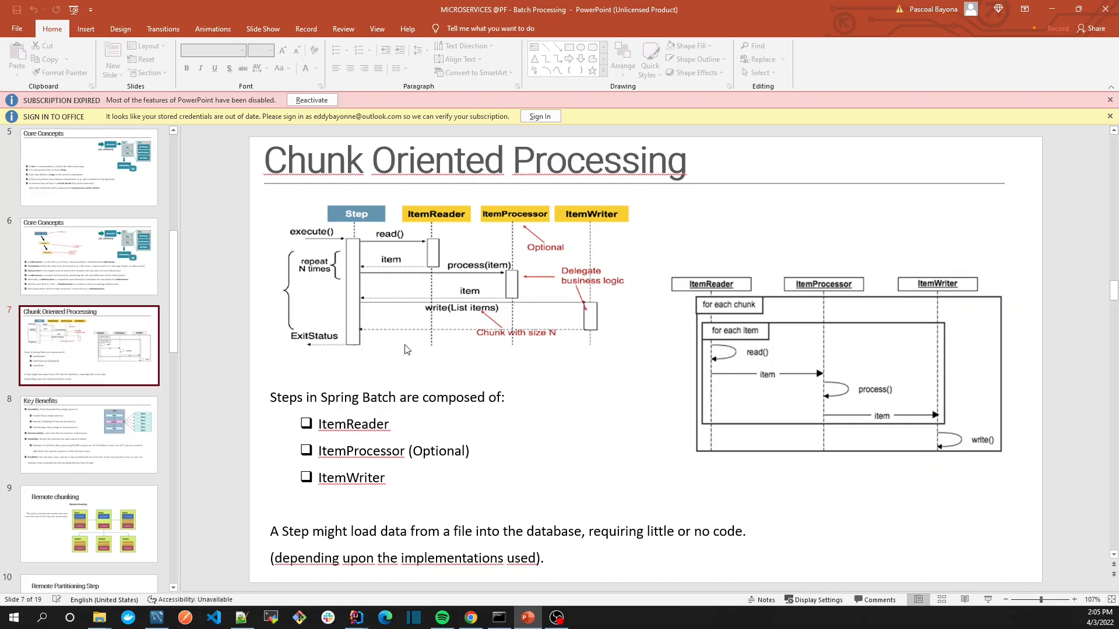
pyautogui.moveTo(422, 308)
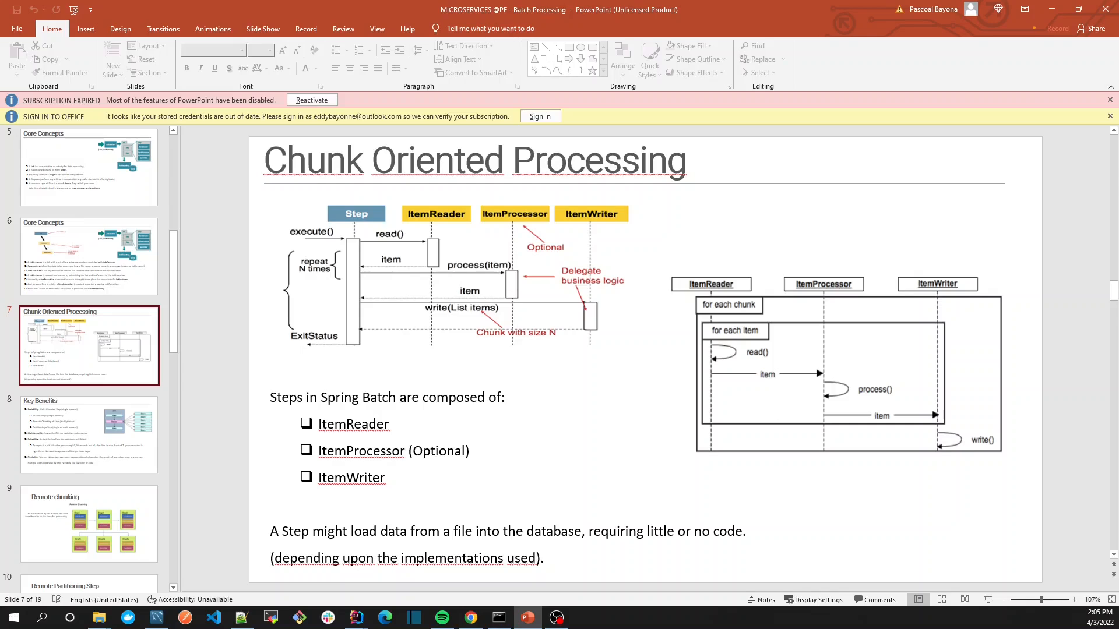
# Switch back to the Java project in IntelliJ after the slide walkthrough.
pyautogui.click(355, 618)
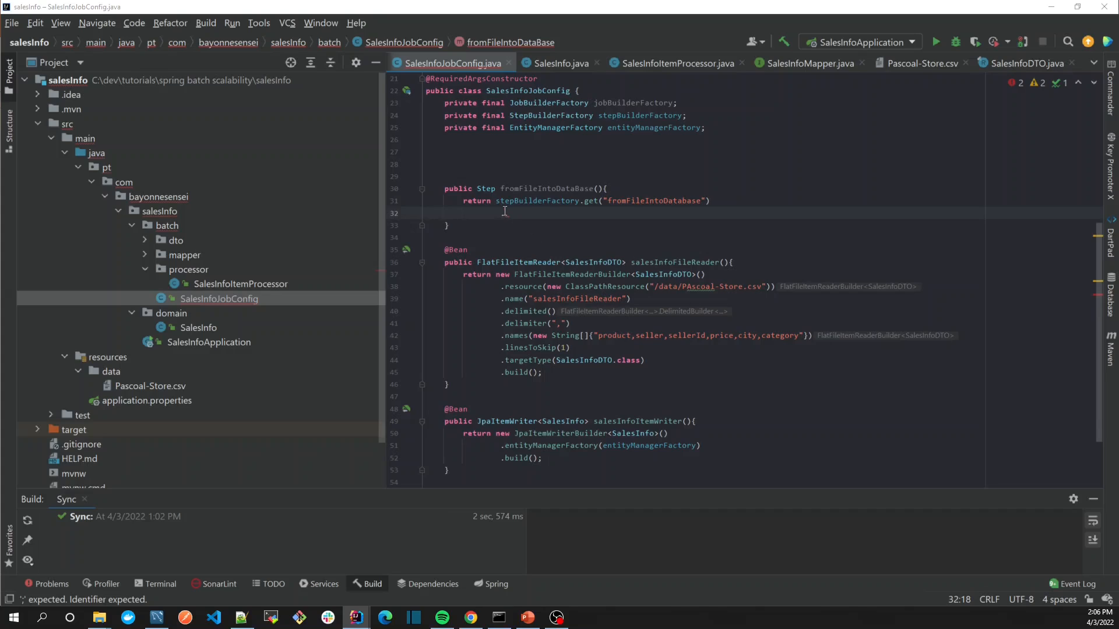
# Chain .<SalesInfoDTO,SalesInfo>chunk(10) onto the step and start a .reader() call.
pyautogui.write('.')
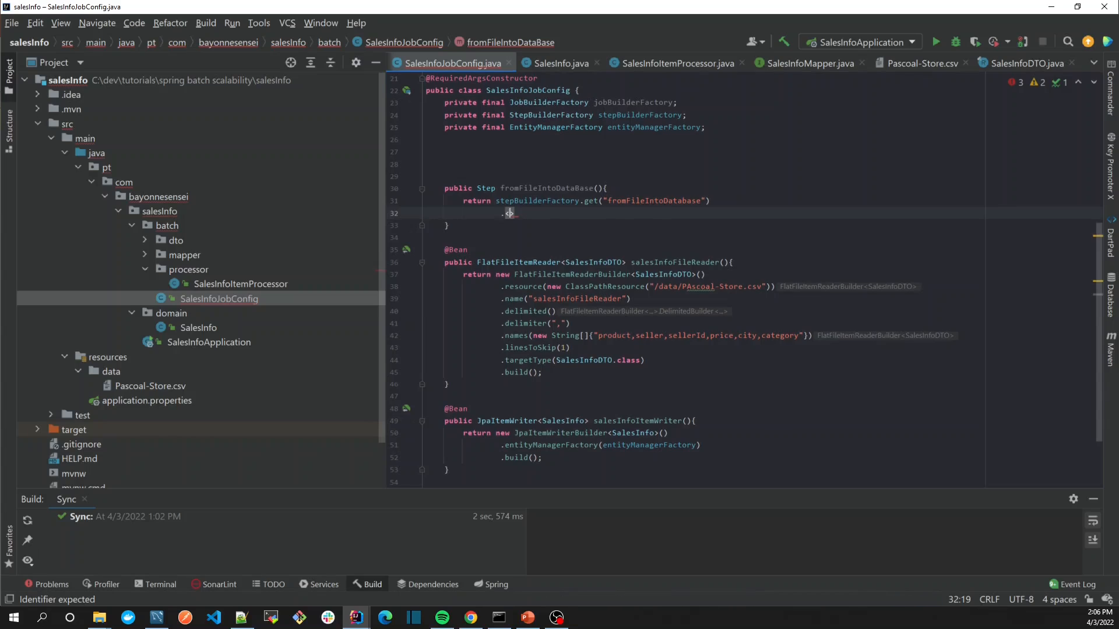
pyautogui.write('Sales')
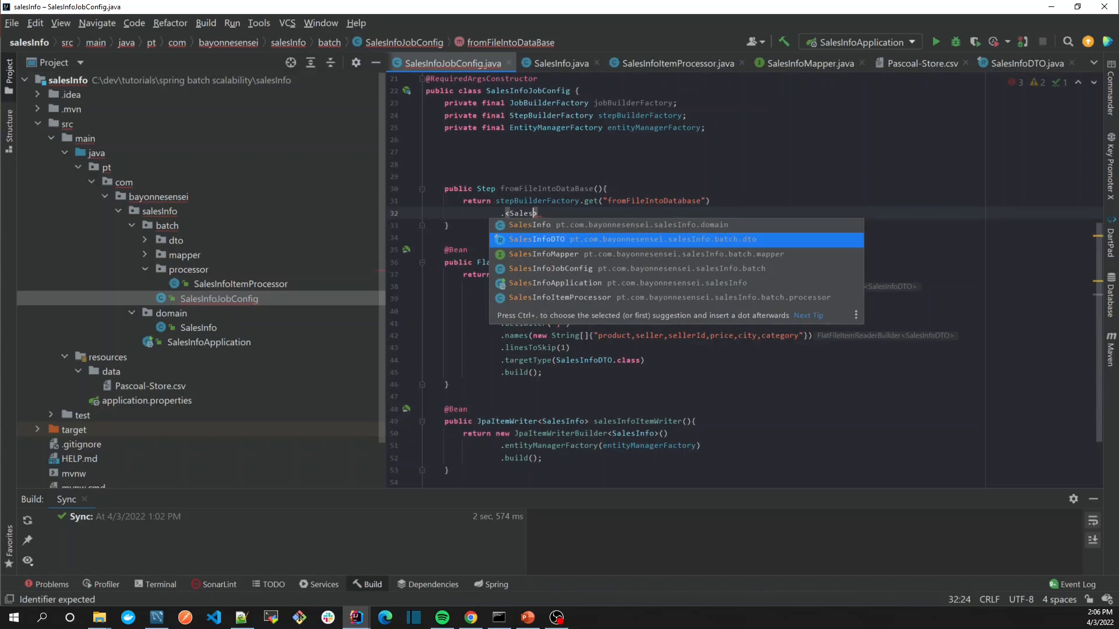
pyautogui.click(536, 239)
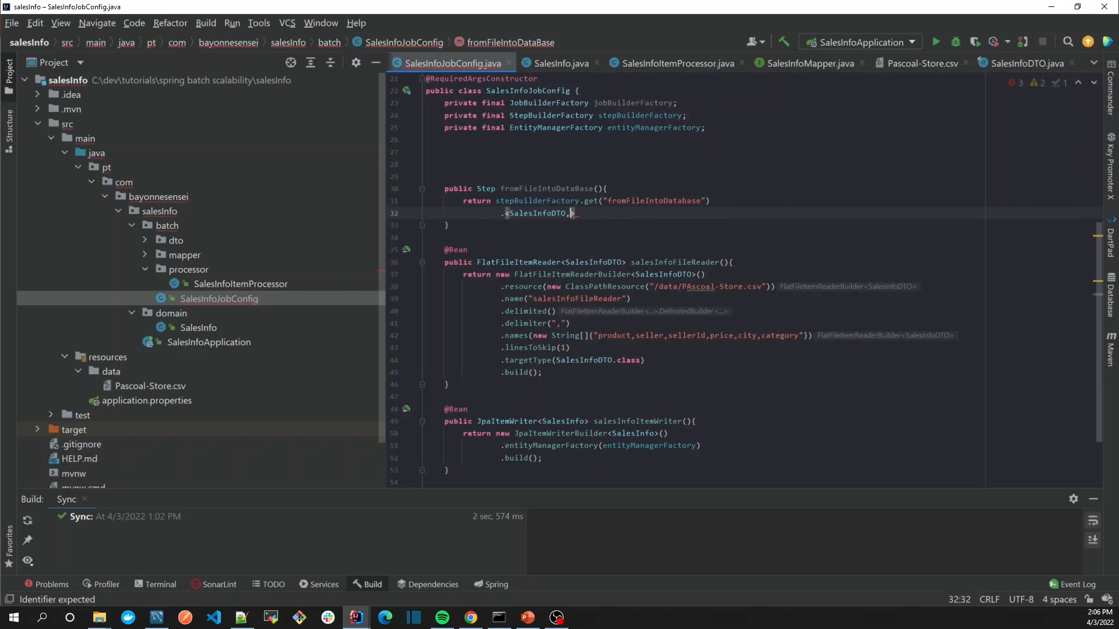
pyautogui.write('SalesInfo')
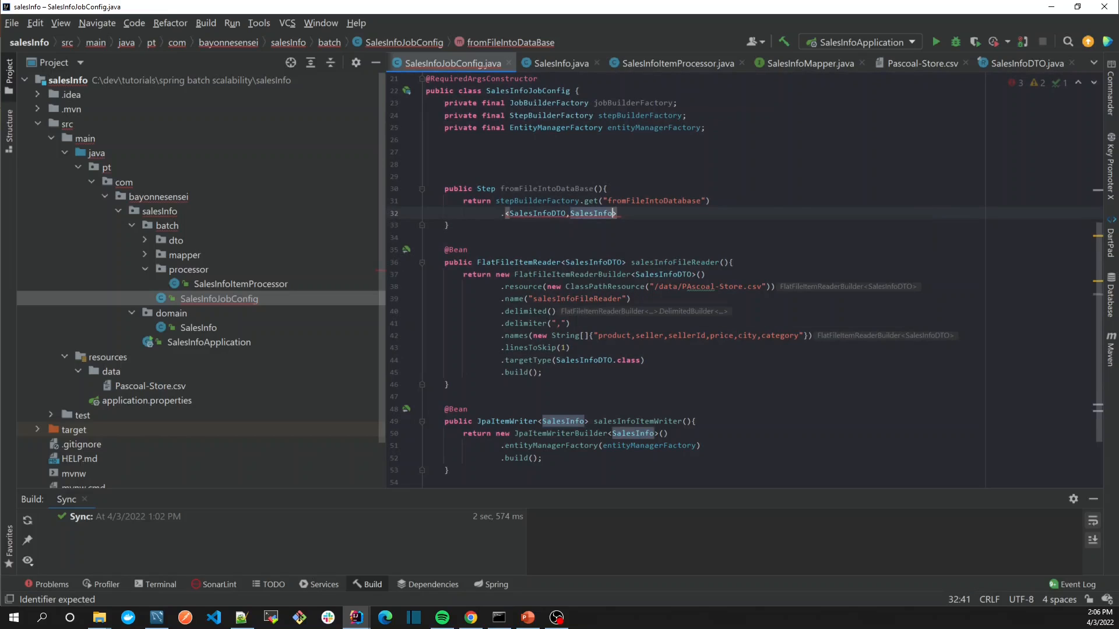
pyautogui.write('chunk(')
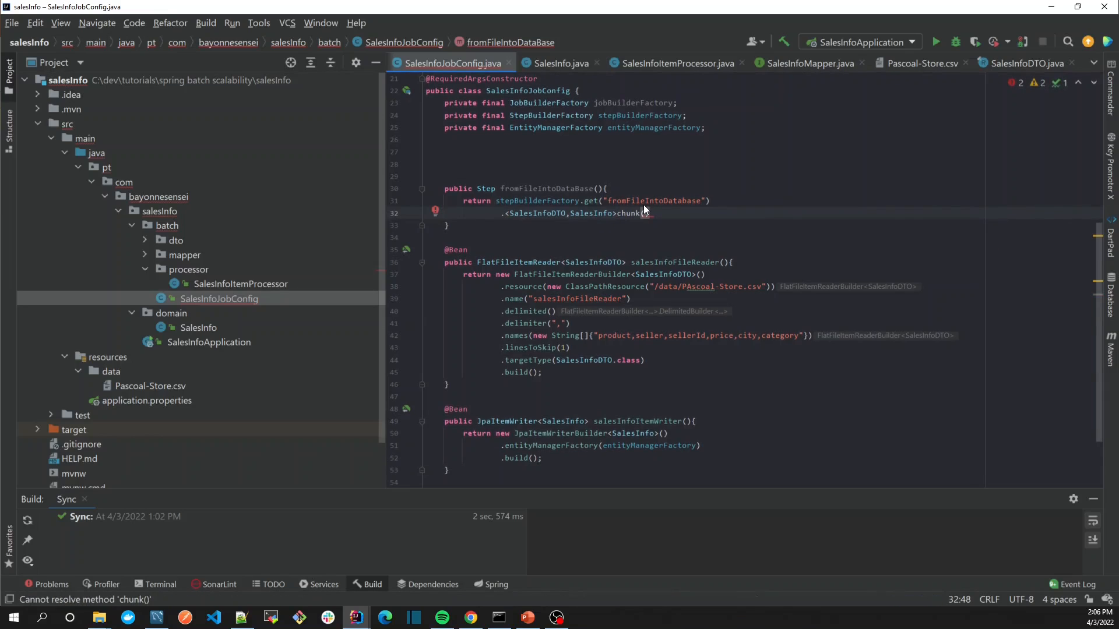
pyautogui.write('10')
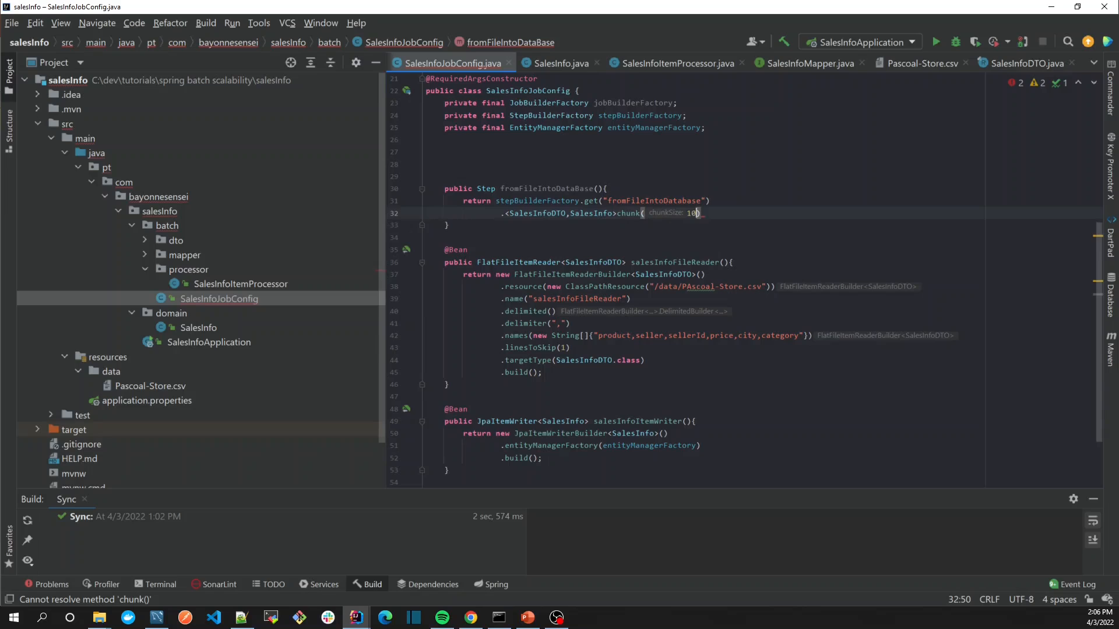
pyautogui.write(')')
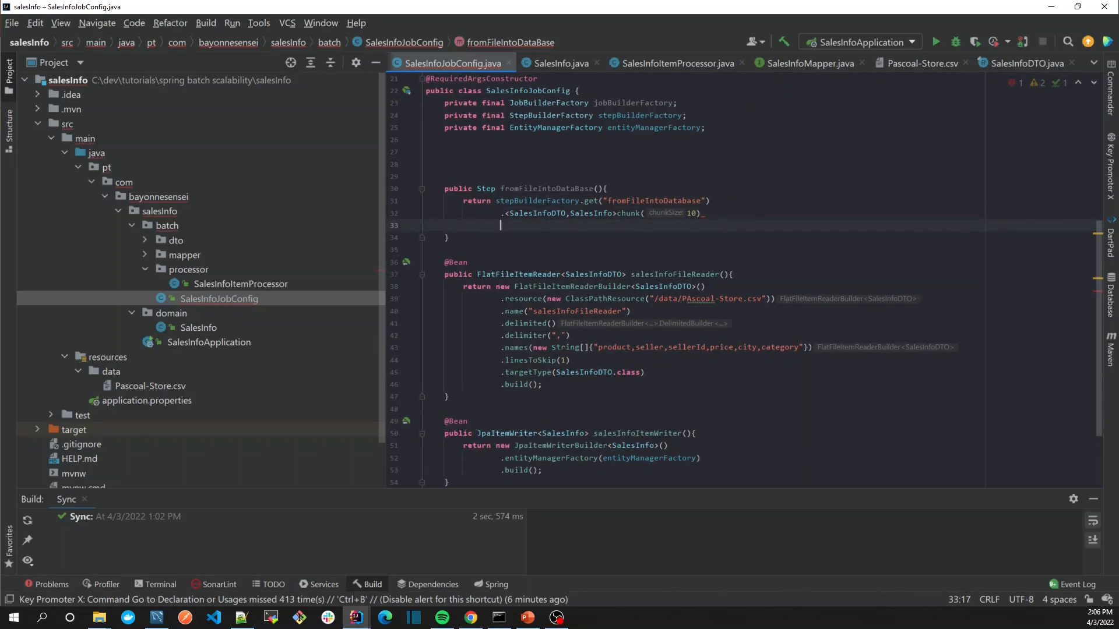
pyautogui.write('.reader()')
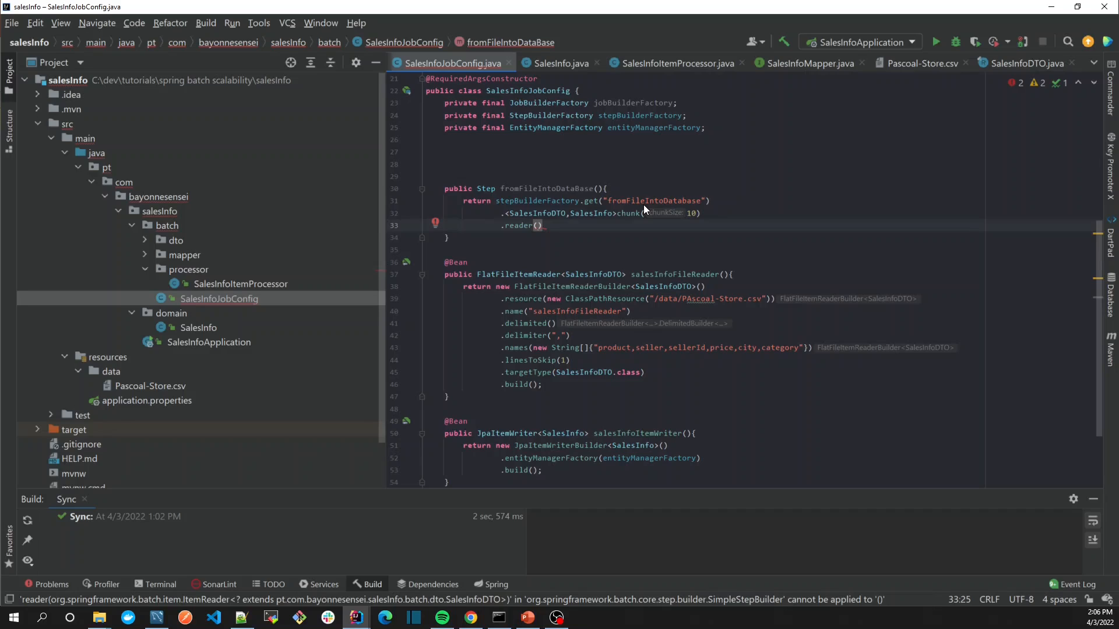
pyautogui.moveTo(671, 273)
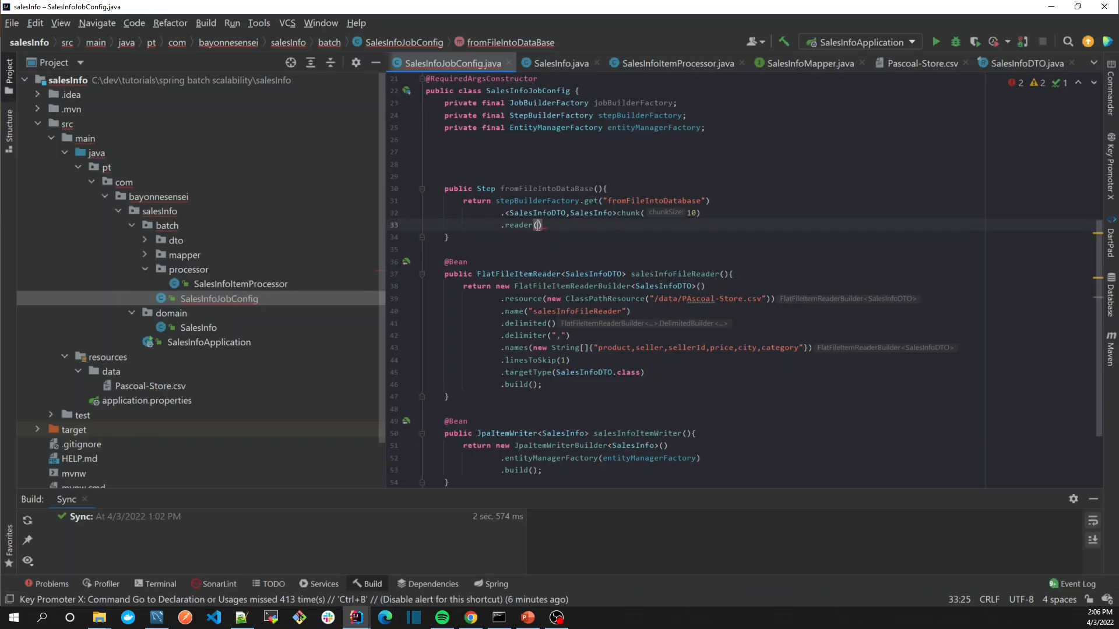
# Fill the reader with salesInfoFileReader() and begin .processor( on the next line.
pyautogui.write('salesInfoFileReader(')
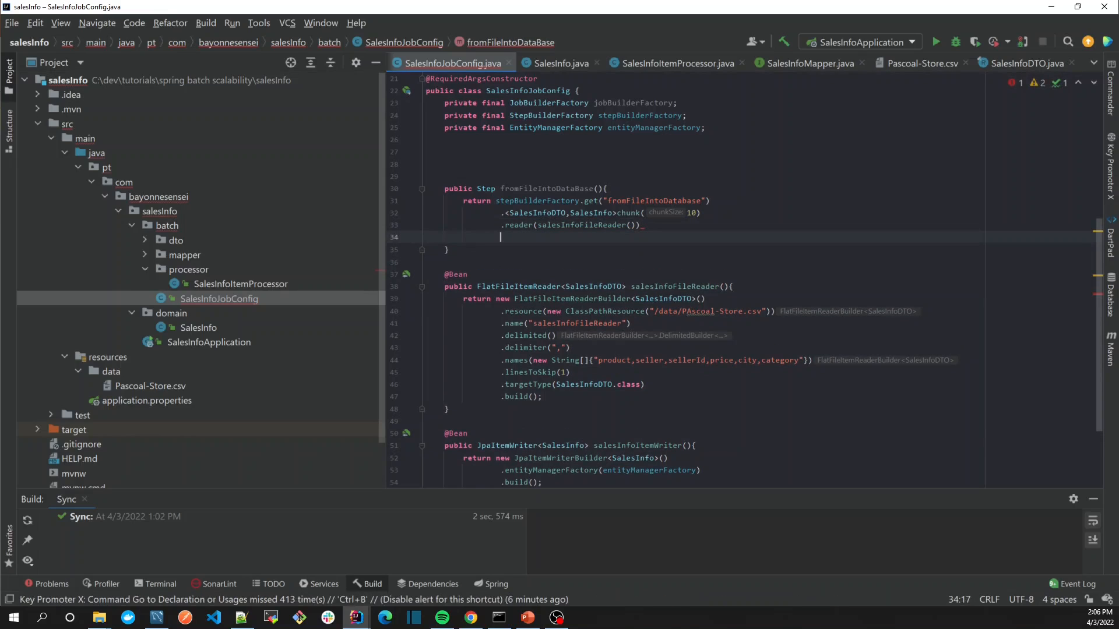
pyautogui.write('.processor(')
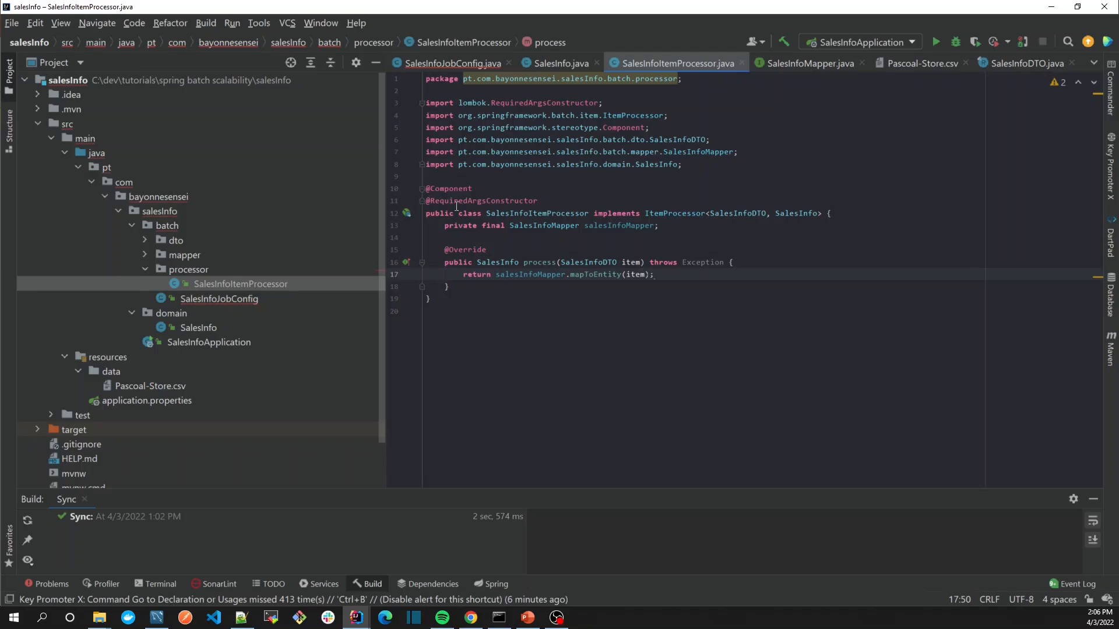
pyautogui.moveTo(536, 217)
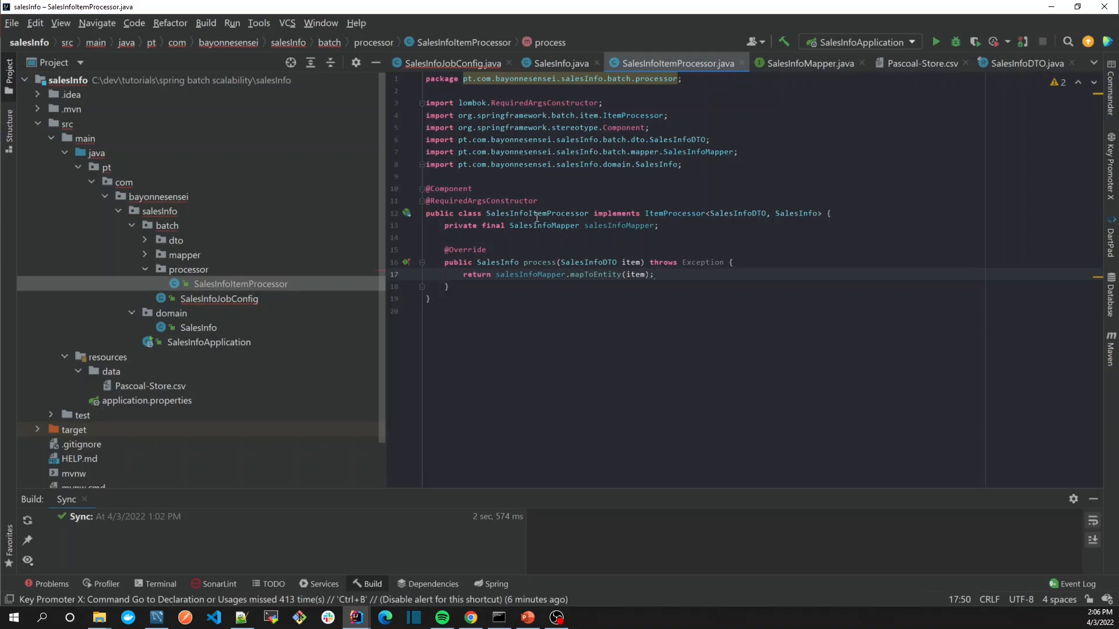
# Add a private final SalesInfoItemProcessor salesInfoItemProcessor field to SalesInfoJobConfig.
pyautogui.click(219, 299)
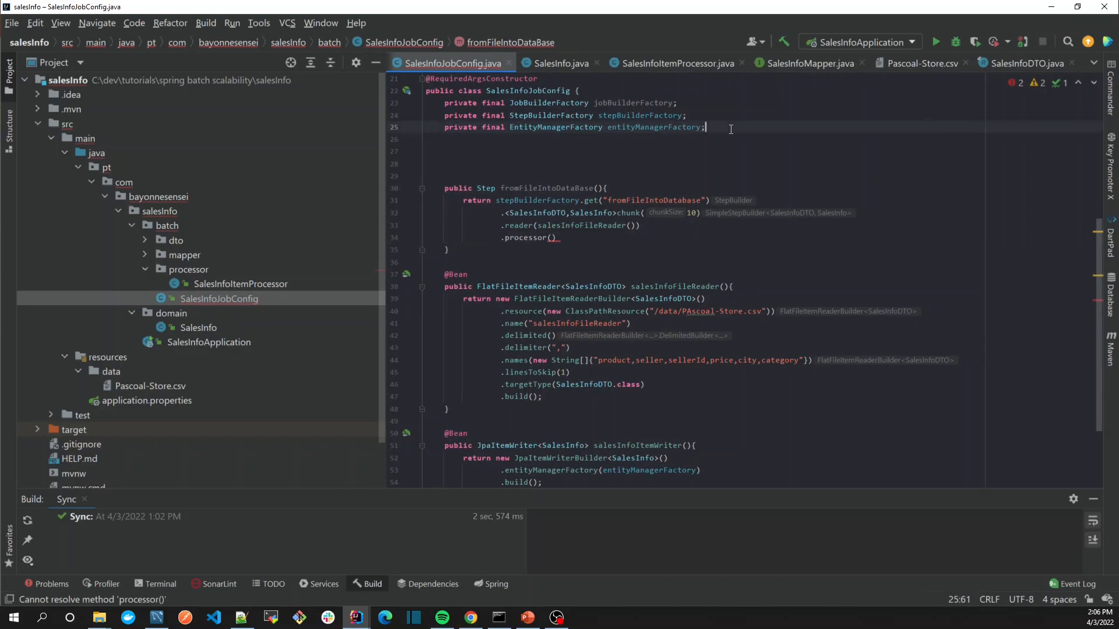
pyautogui.write('private')
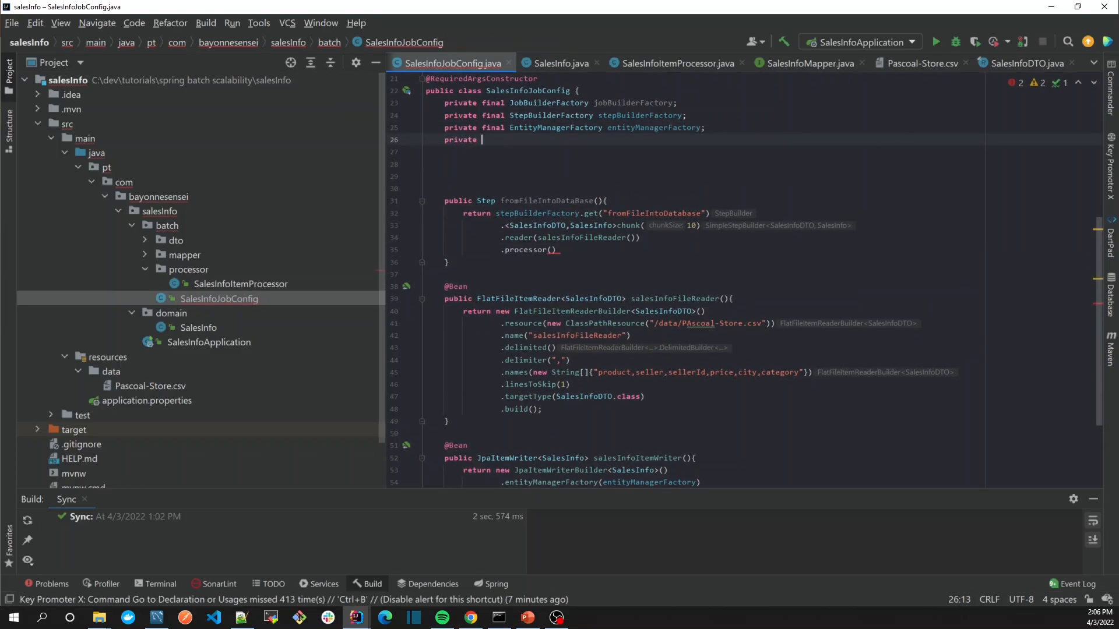
pyautogui.write('final')
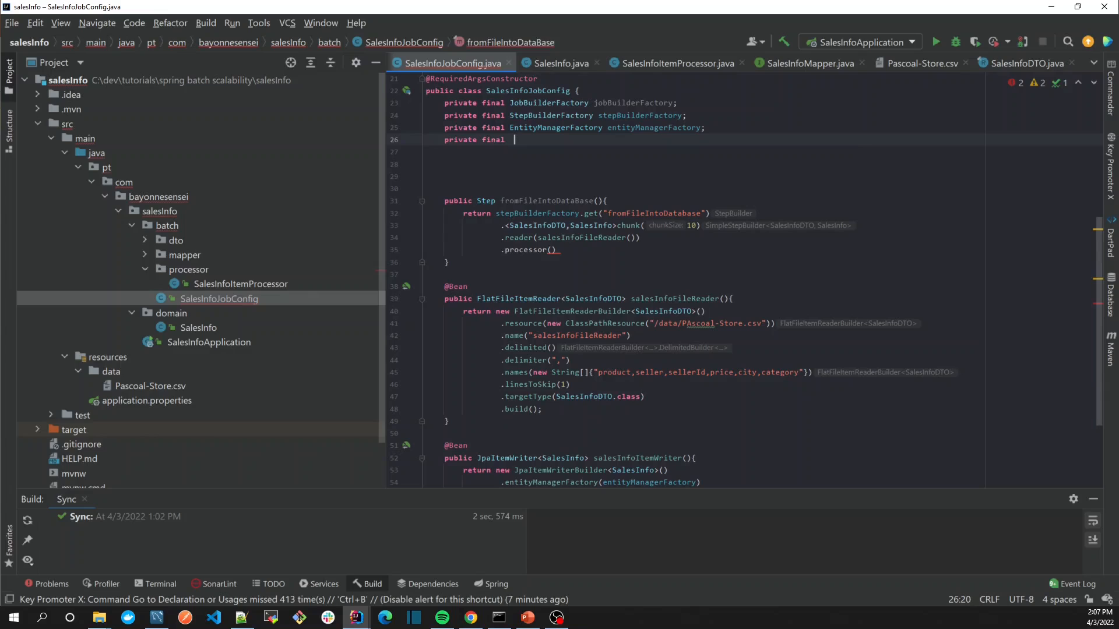
pyautogui.write('Sales')
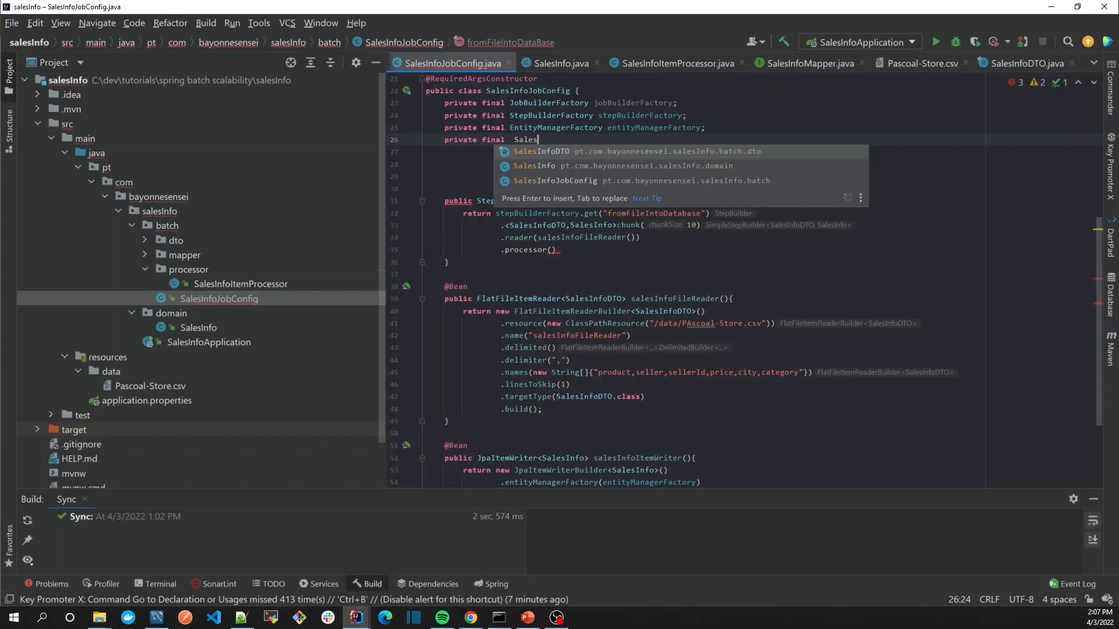
pyautogui.write('InfoItemProcessor processor')
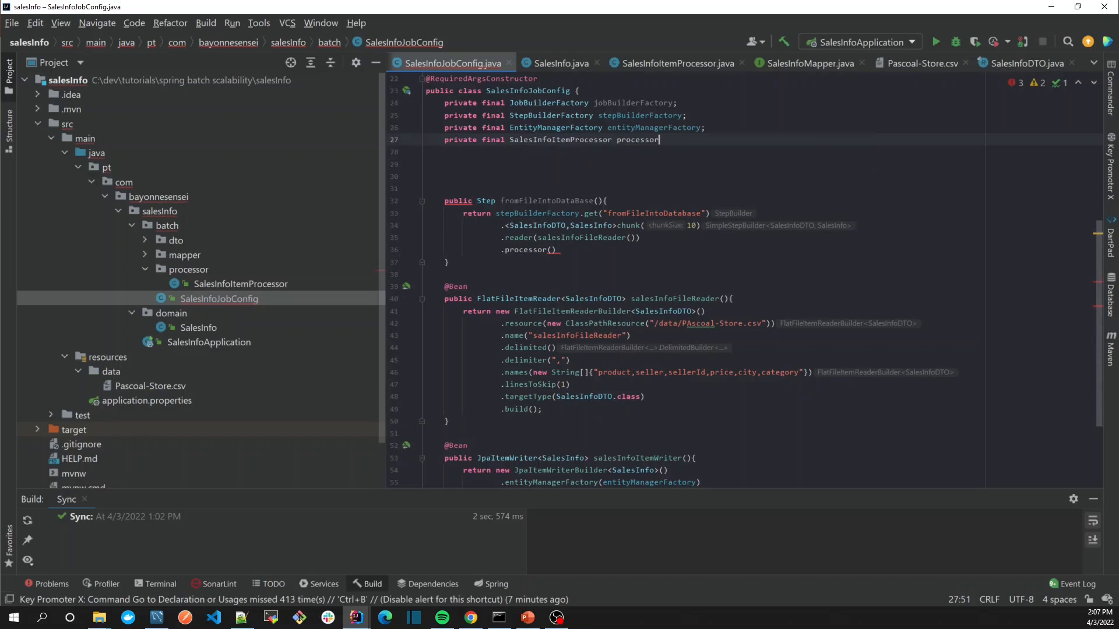
pyautogui.press('BackSpace')
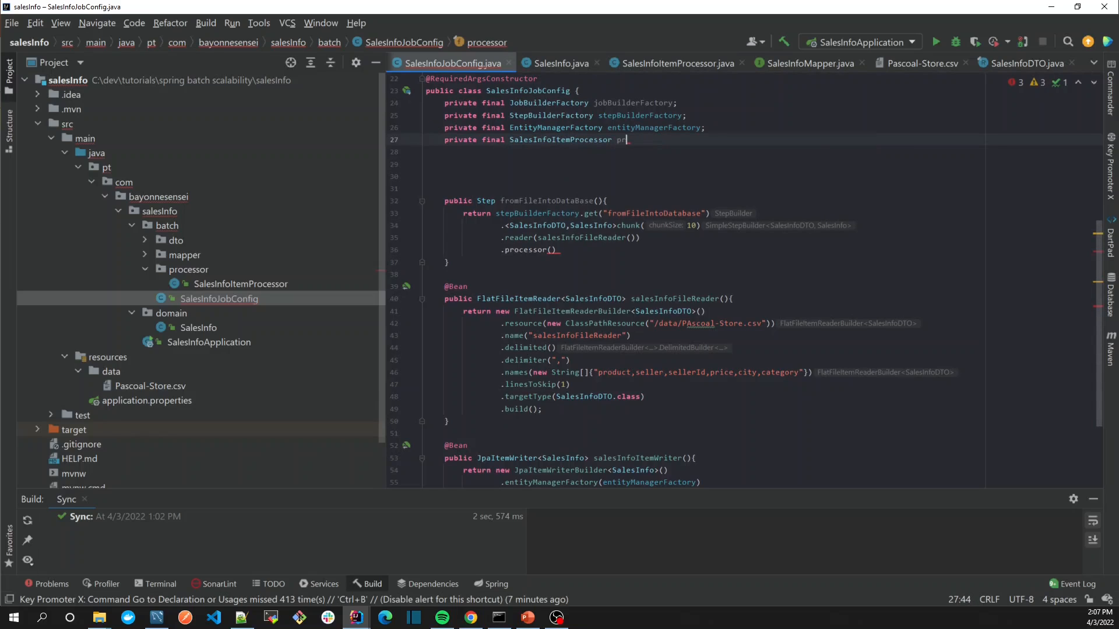
pyautogui.write('salesInfoItemProcessor;')
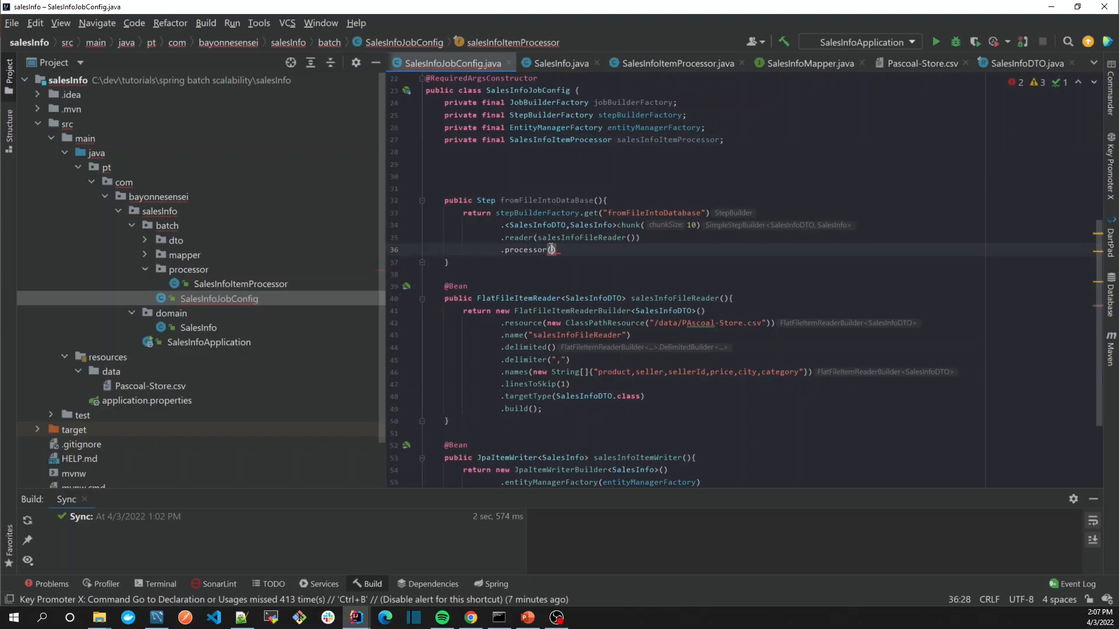
# Pass the injected salesInfoItemProcessor as the step's processor.
pyautogui.write('salesI')
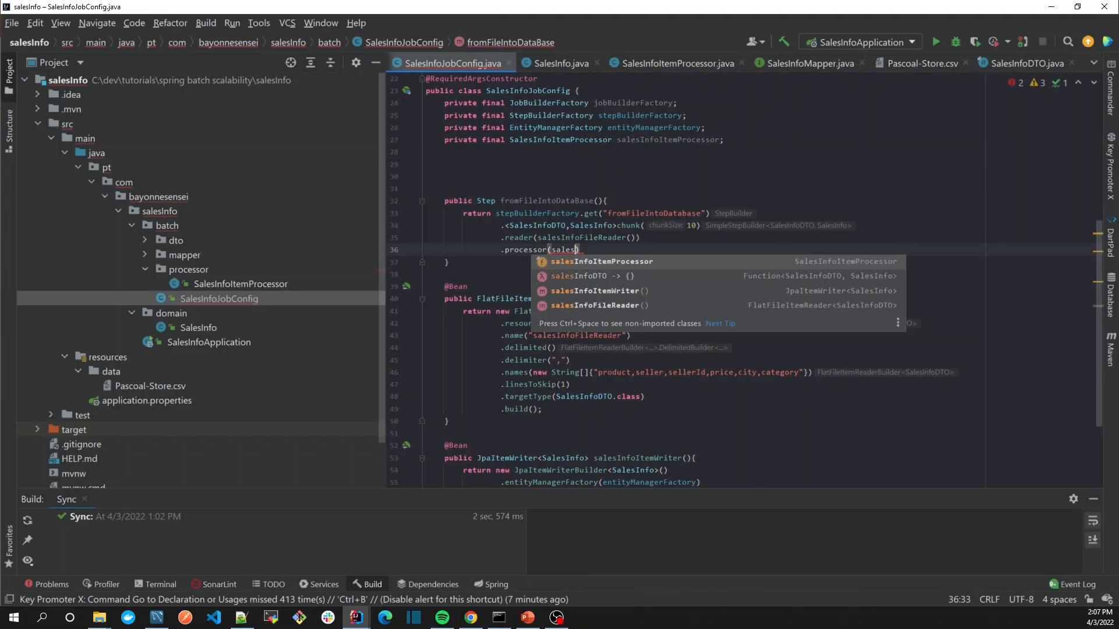
pyautogui.click(600, 261)
pyautogui.write('.')
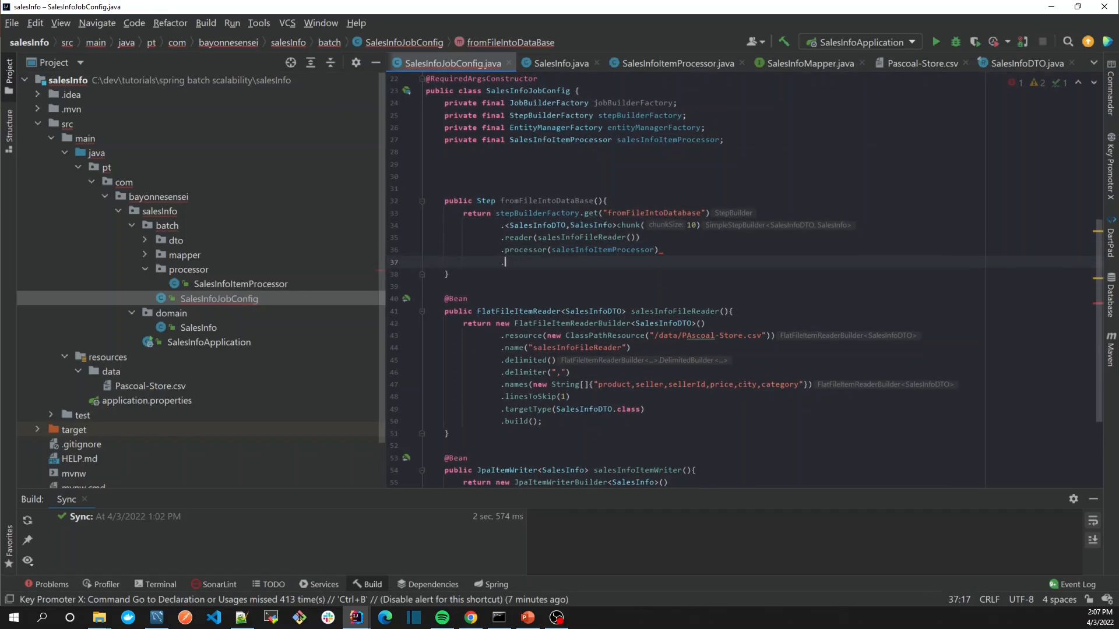
# End the chain with .writer(salesInfoItemWriter()) and .build();.
pyautogui.write('writer(')
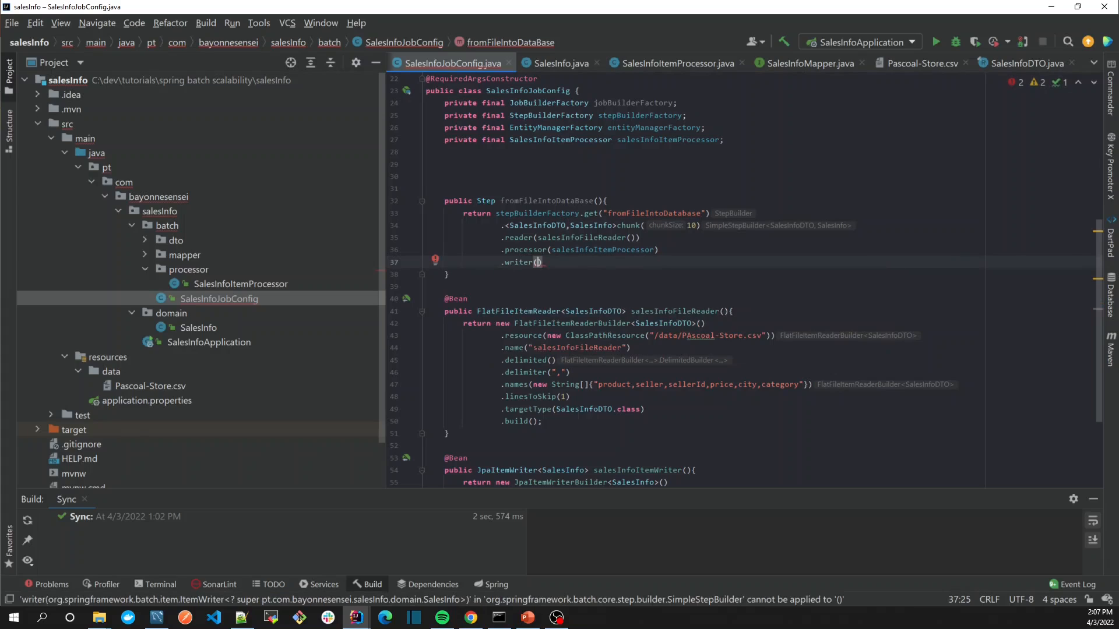
pyautogui.write('slaes')
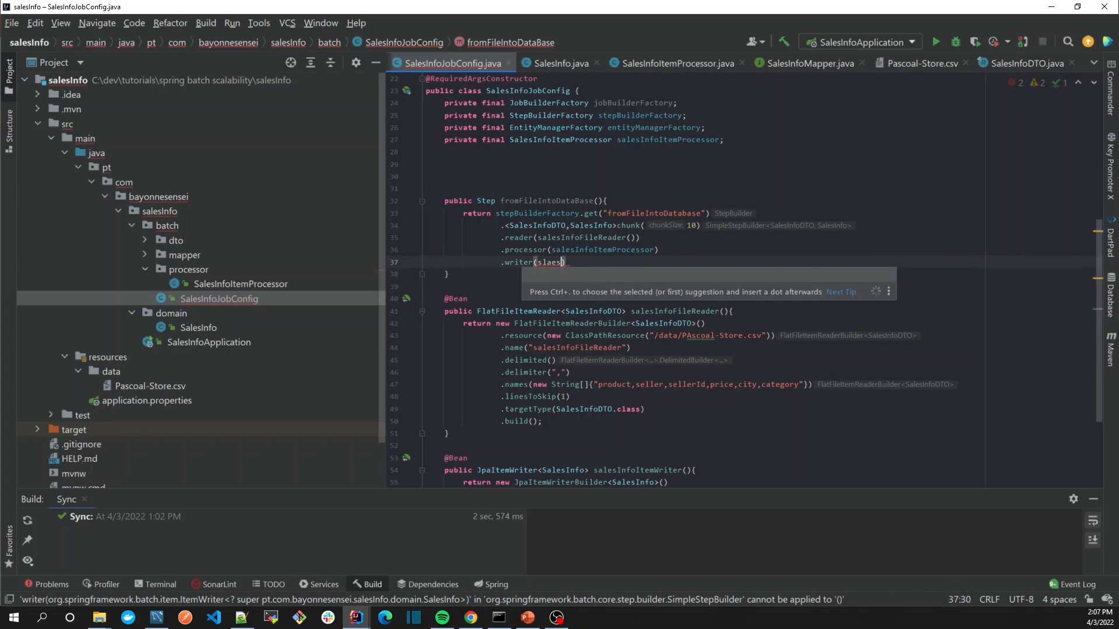
pyautogui.write('sales')
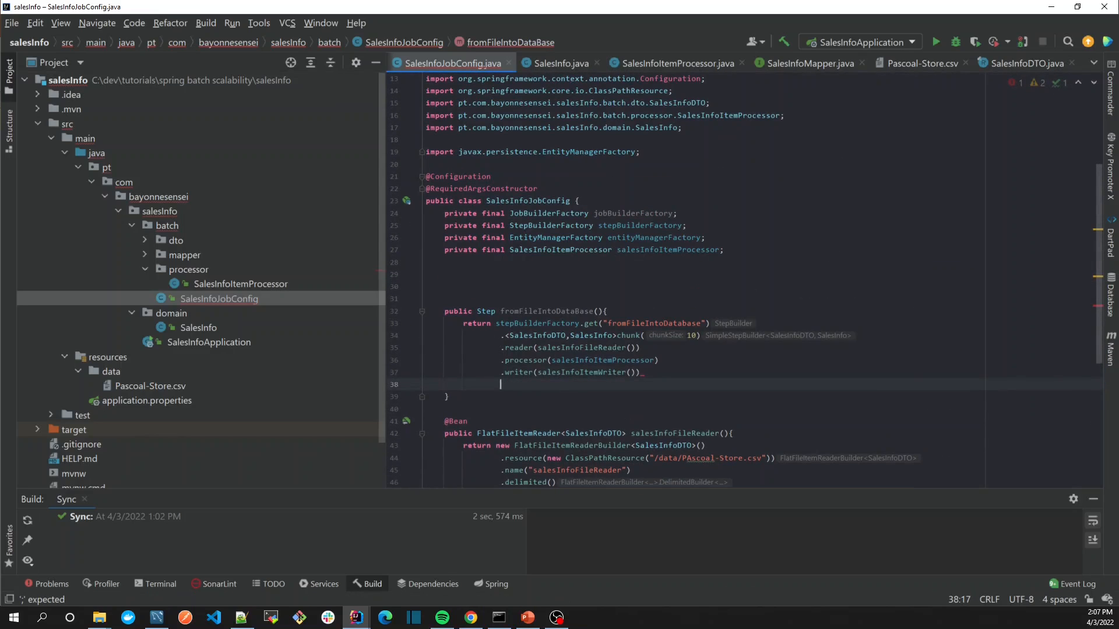
pyautogui.write('.build()')
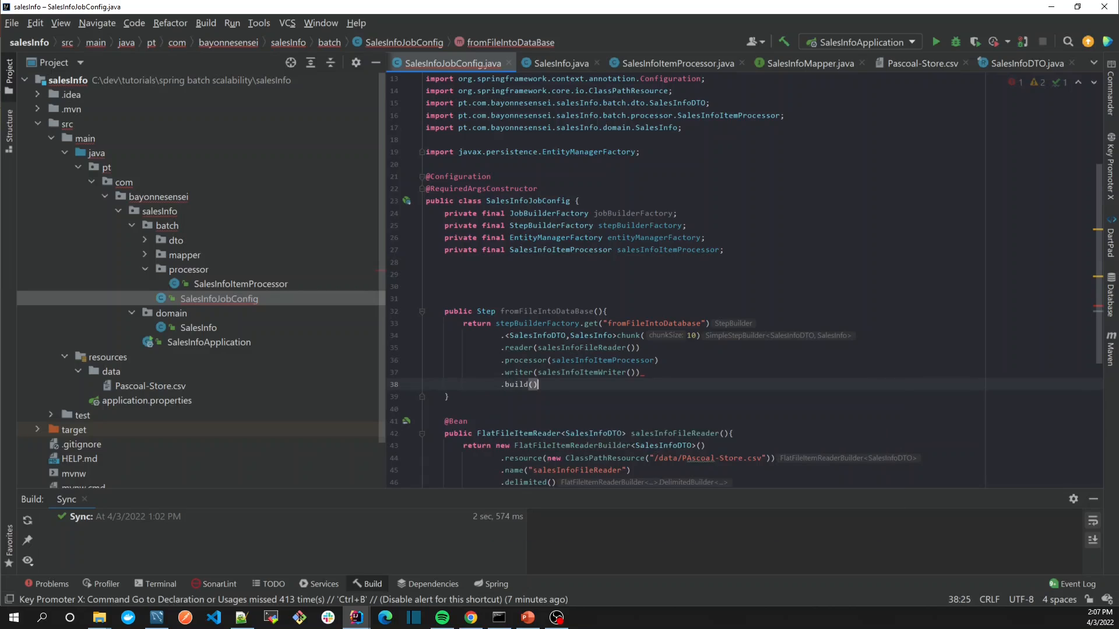
pyautogui.write(';')
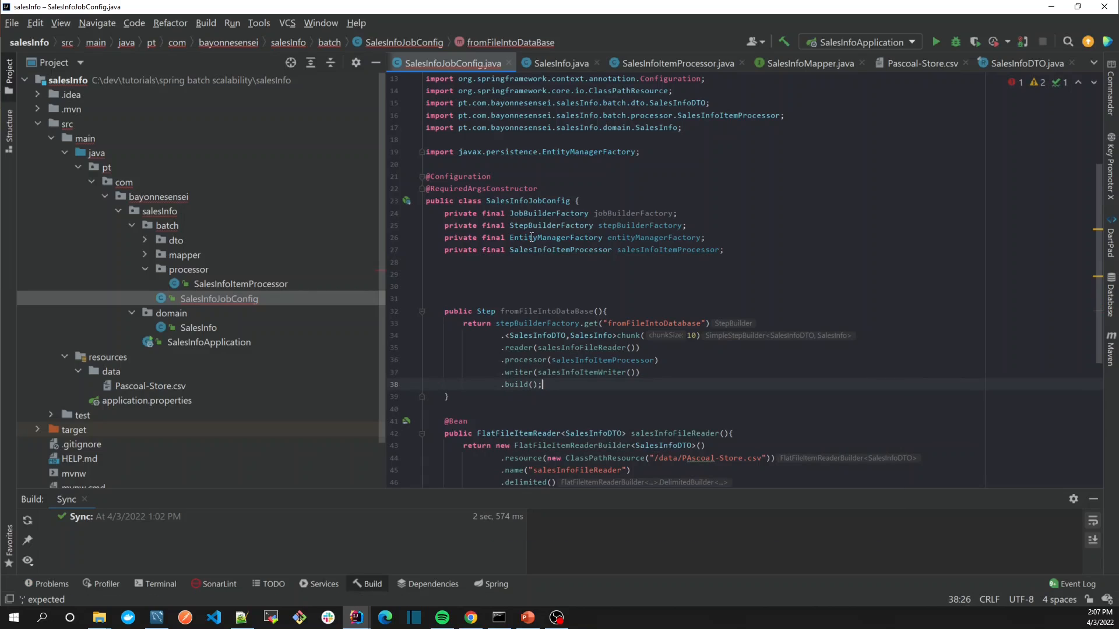